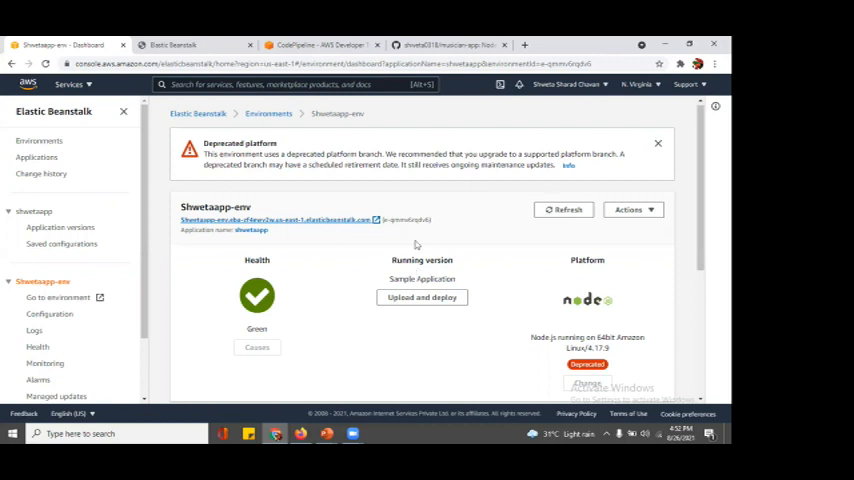
mouse_move(412, 176)
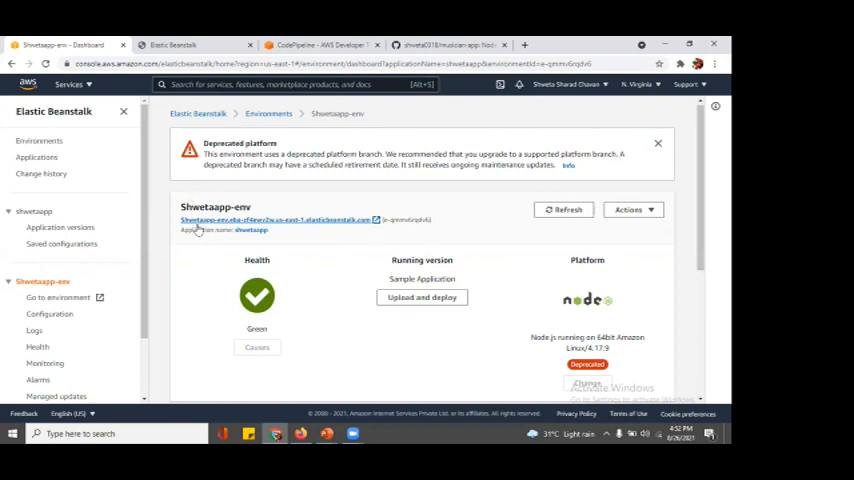
mouse_move(372, 164)
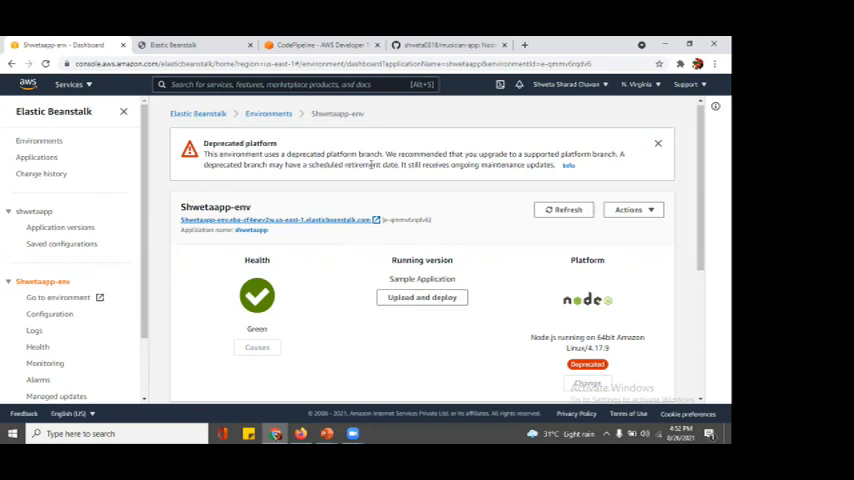
mouse_move(190, 228)
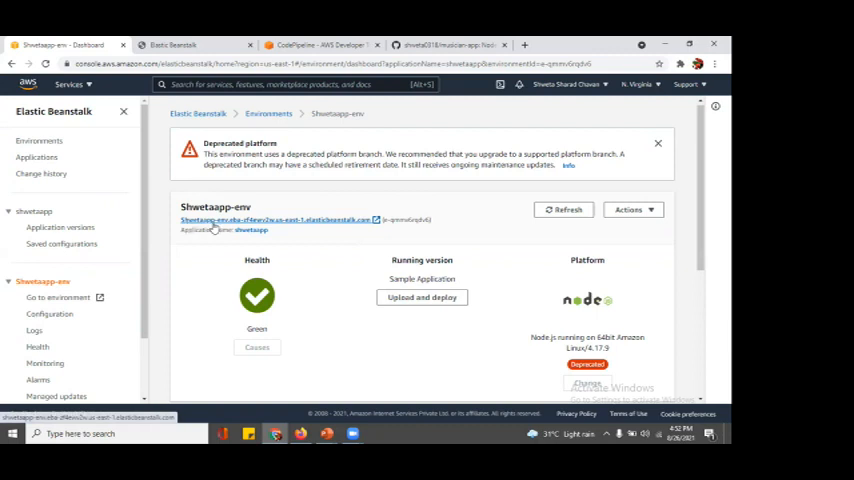
Step: Open the environment URL to show the running sample application in a new tab
left_click(276, 220)
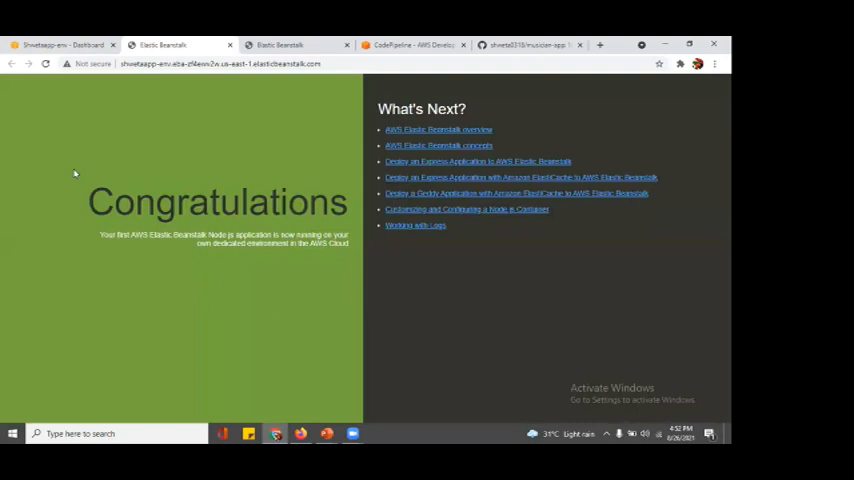
mouse_move(268, 128)
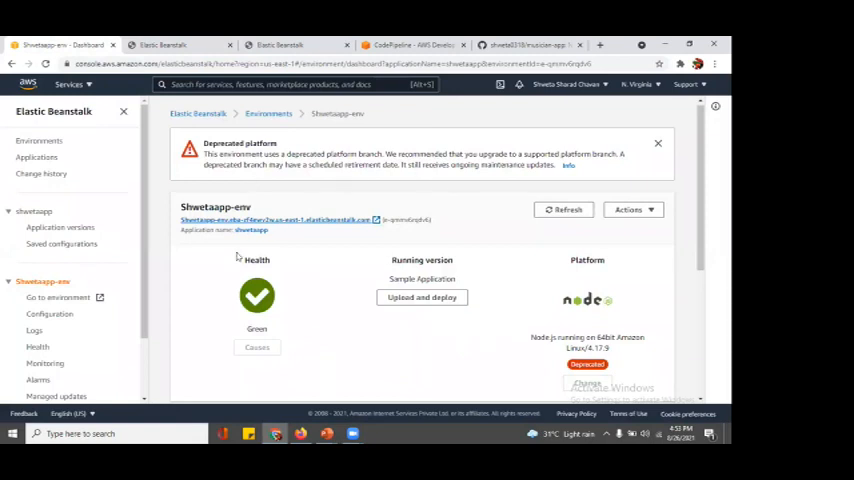
mouse_move(558, 264)
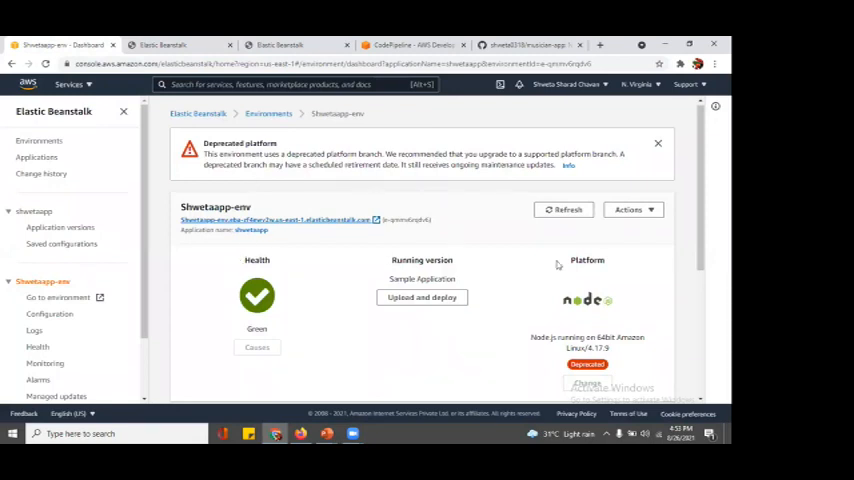
scroll("down", 3)
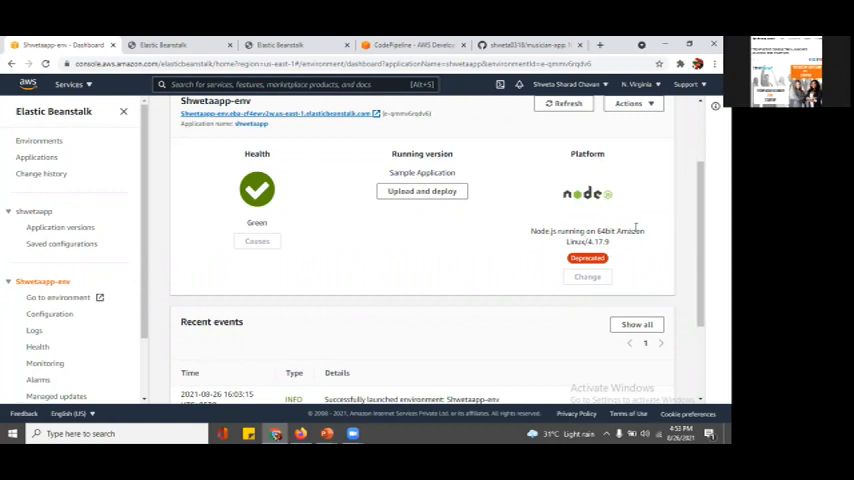
mouse_move(292, 174)
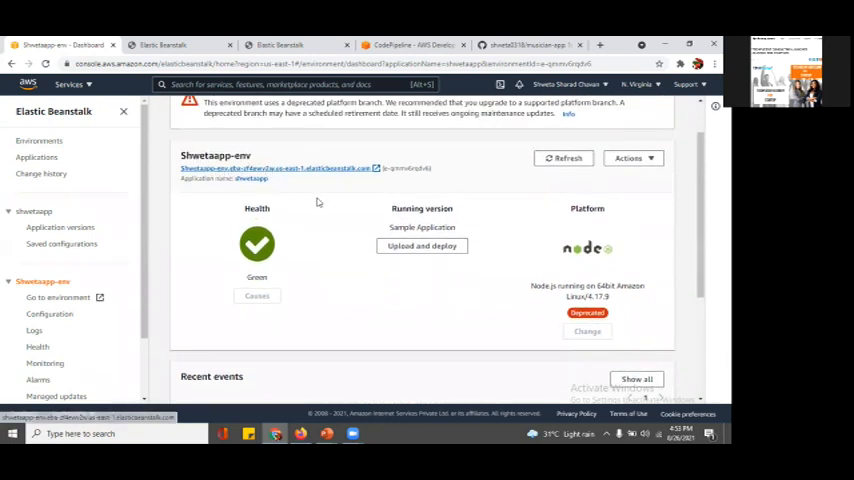
scroll("down", 3)
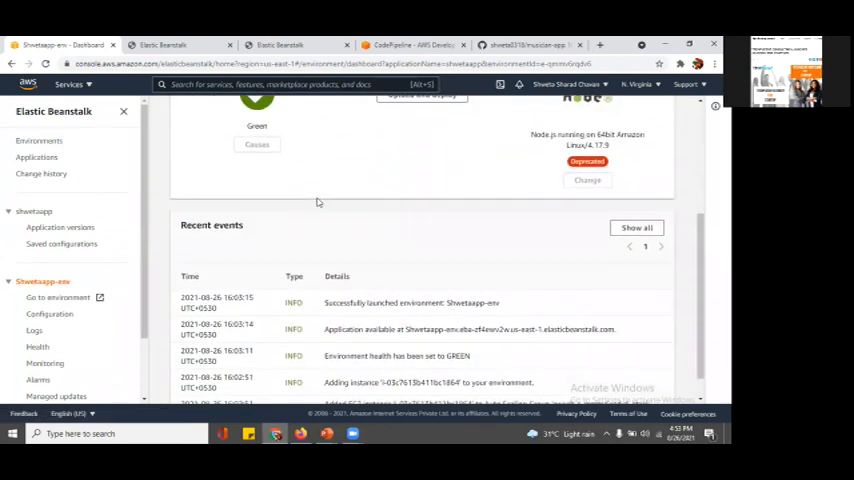
scroll("down", 3)
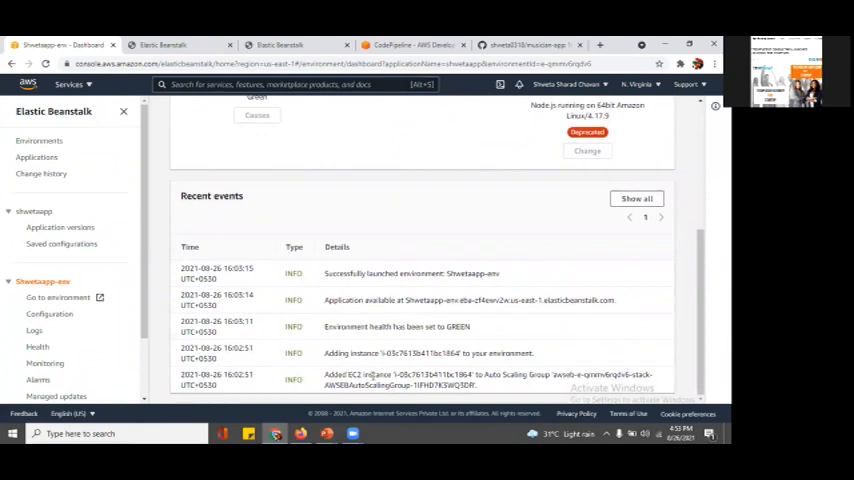
mouse_move(580, 396)
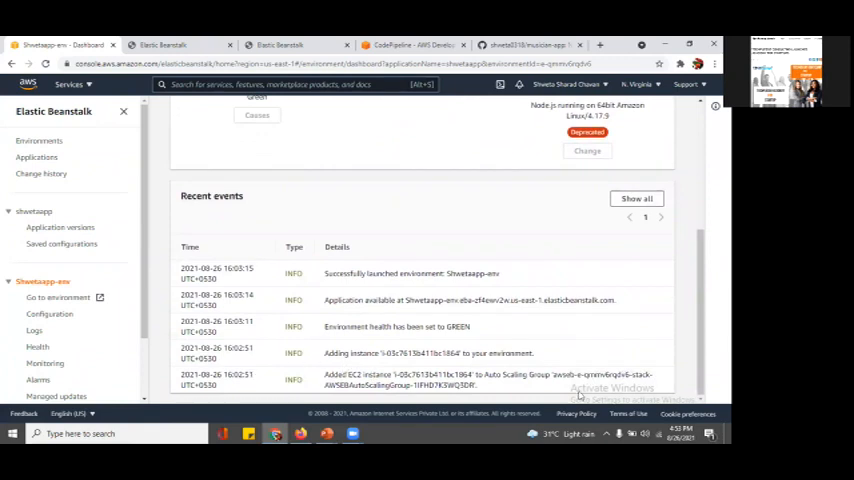
mouse_move(488, 348)
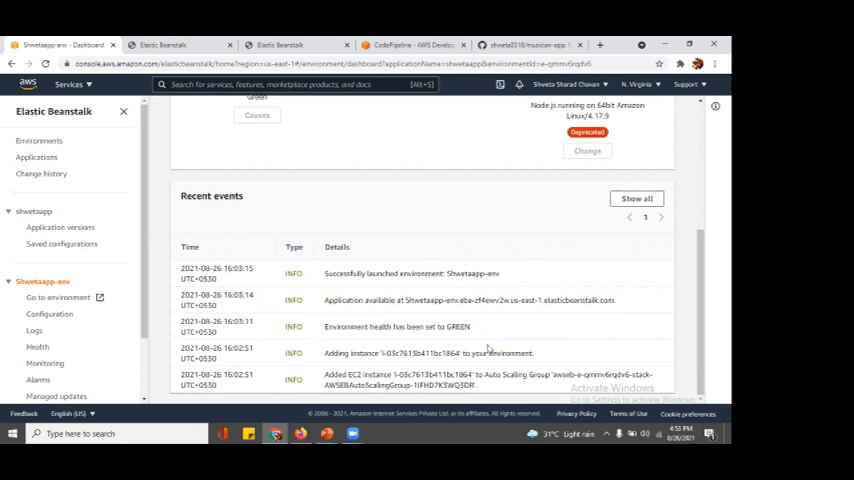
mouse_move(420, 344)
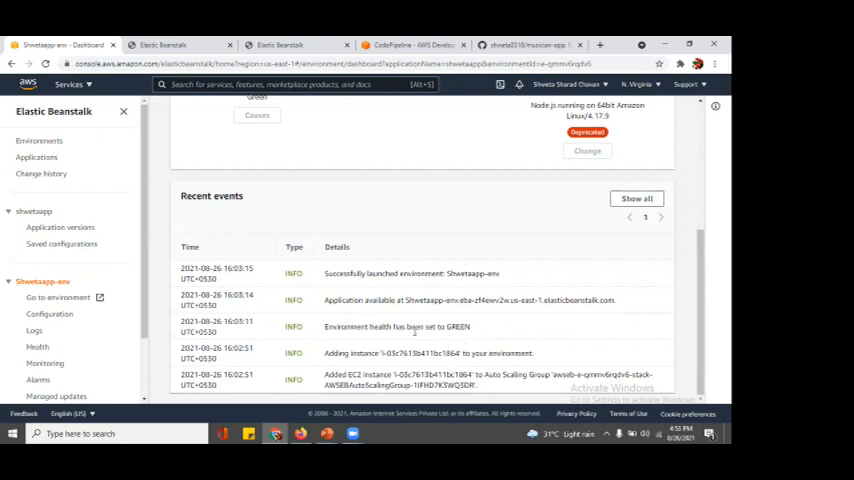
mouse_move(392, 320)
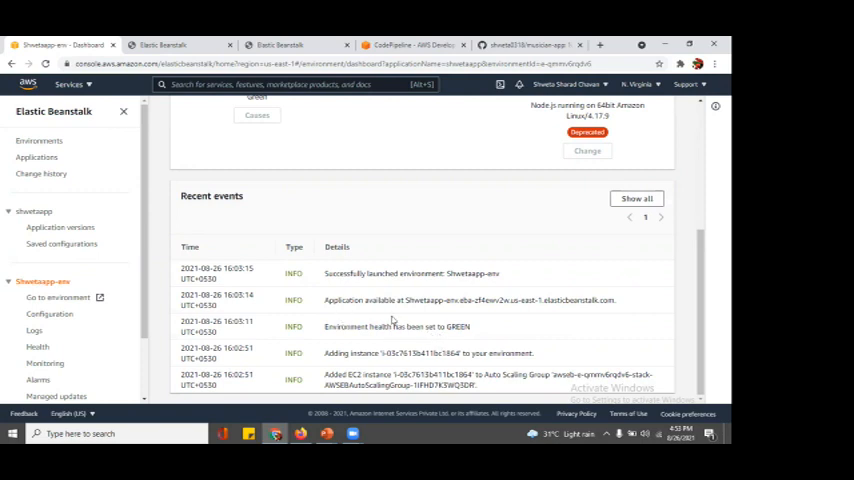
mouse_move(364, 314)
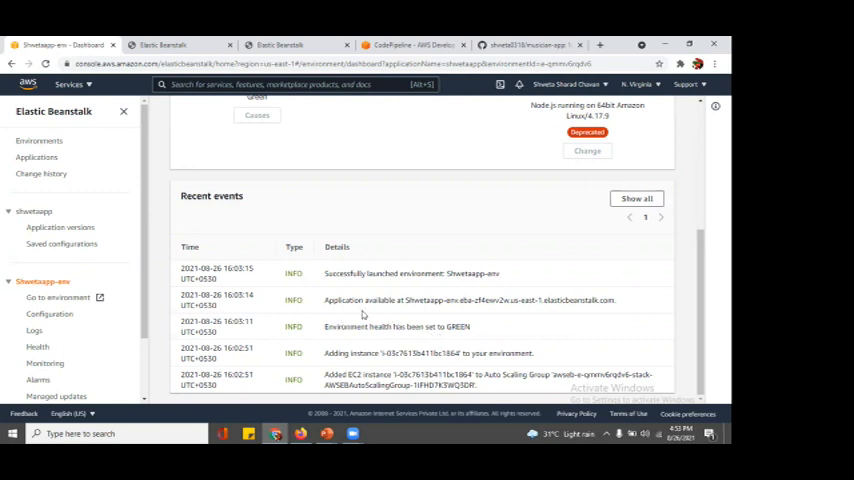
mouse_move(488, 262)
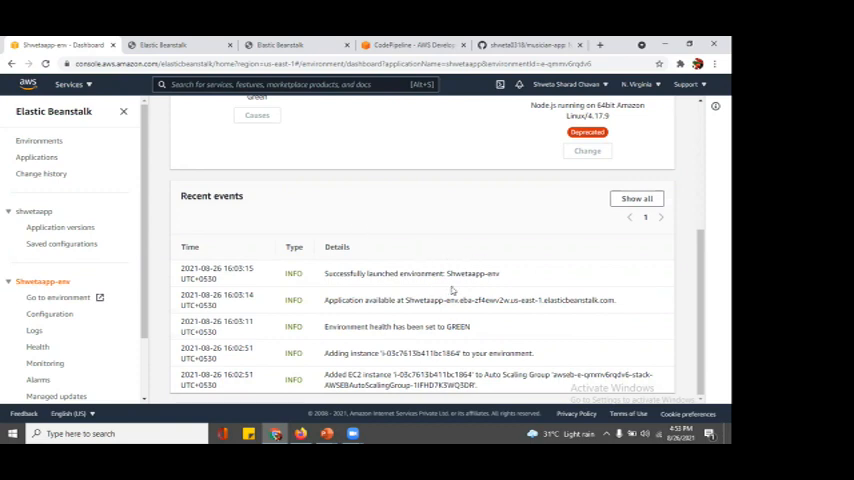
mouse_move(492, 284)
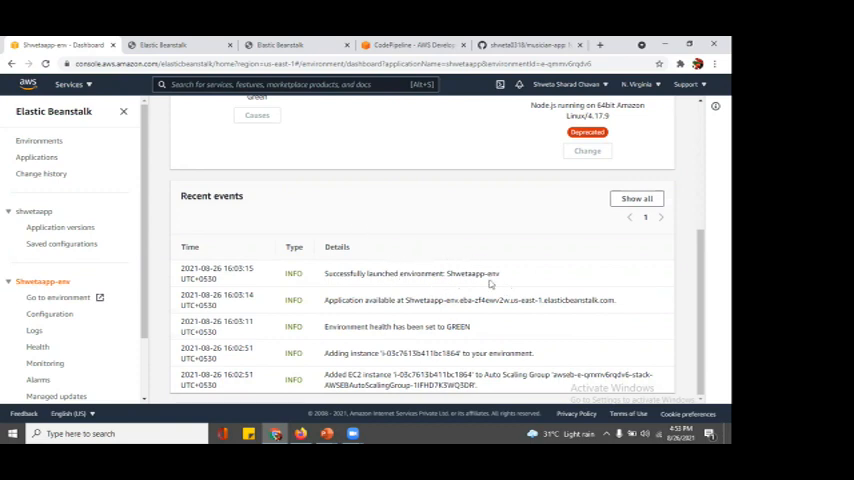
scroll("up", 3)
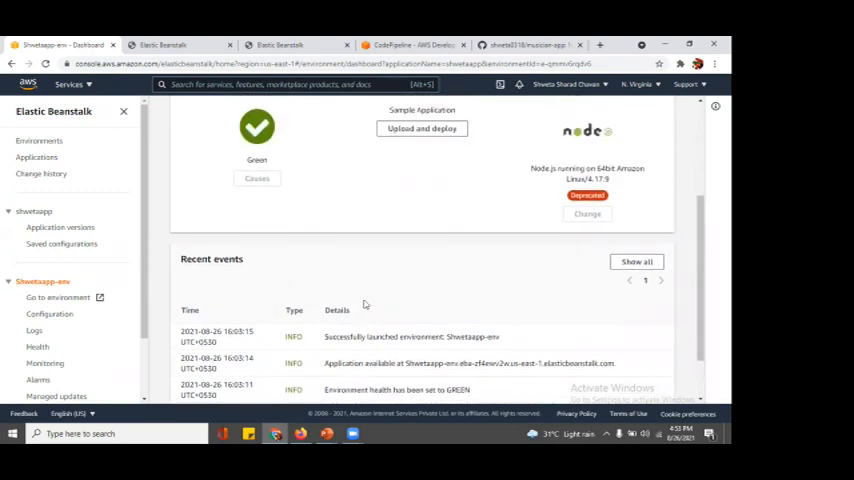
scroll("up", 3)
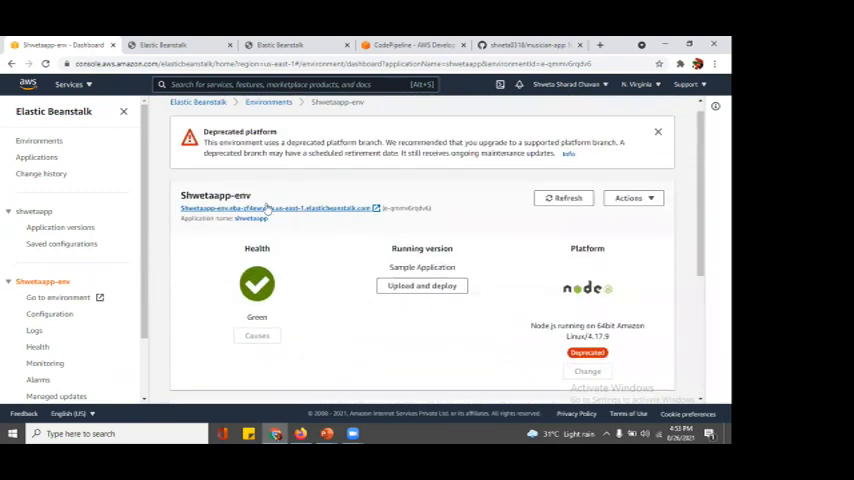
mouse_move(340, 220)
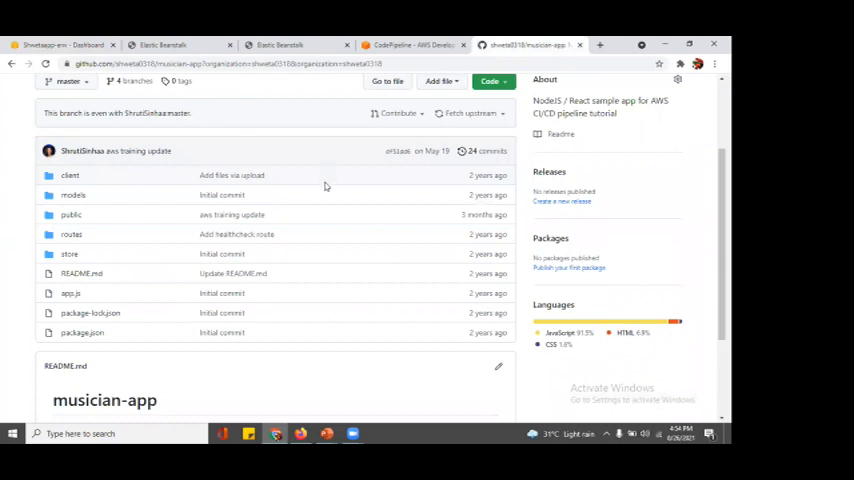
Step: Scroll through the musician-app repository's files and README on GitHub
scroll("down", 3)
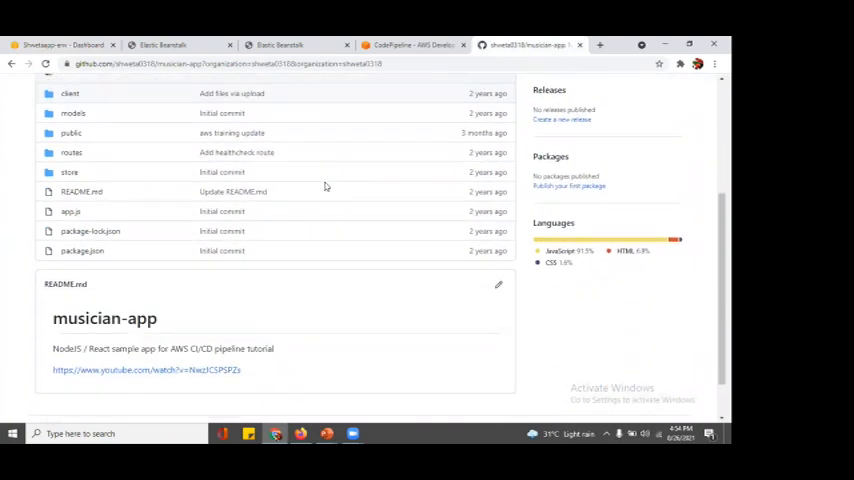
scroll("up", 3)
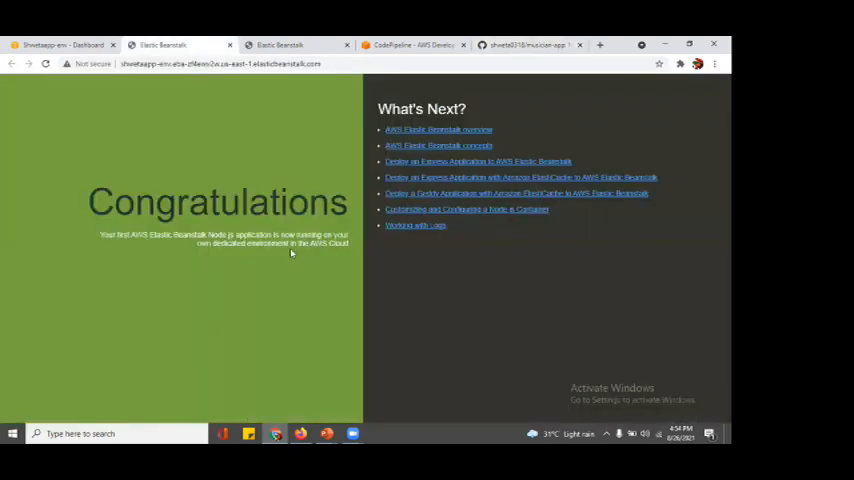
mouse_move(252, 144)
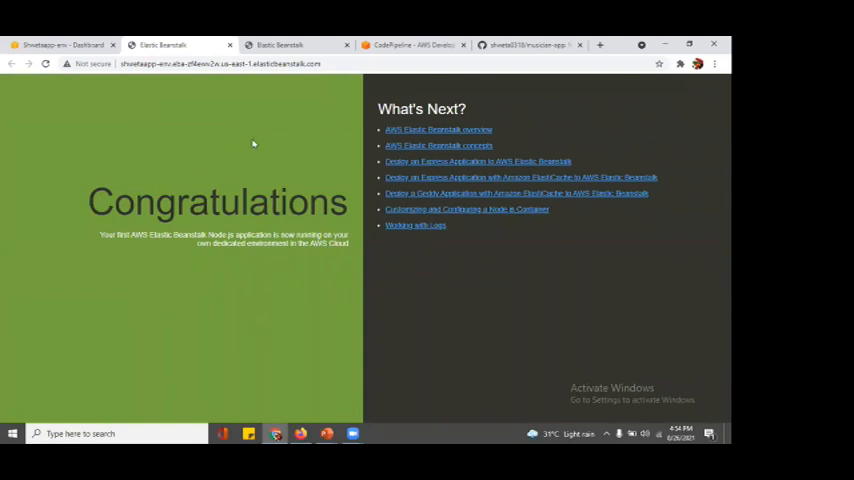
mouse_move(220, 104)
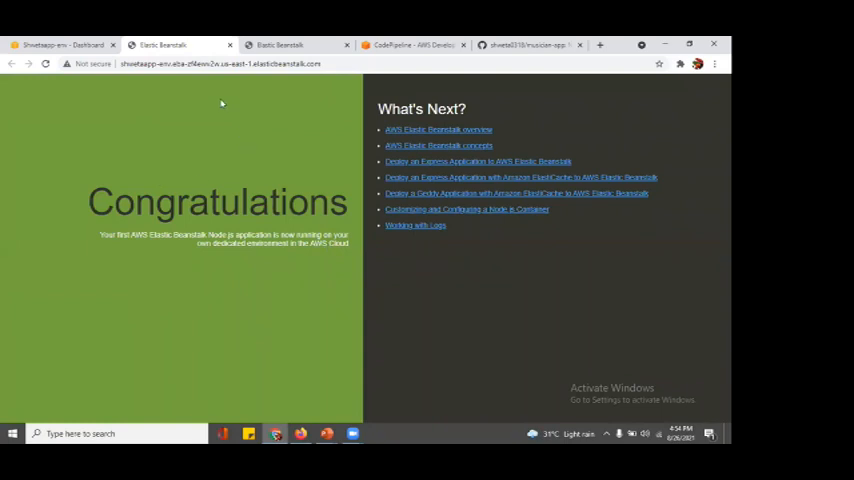
mouse_move(300, 96)
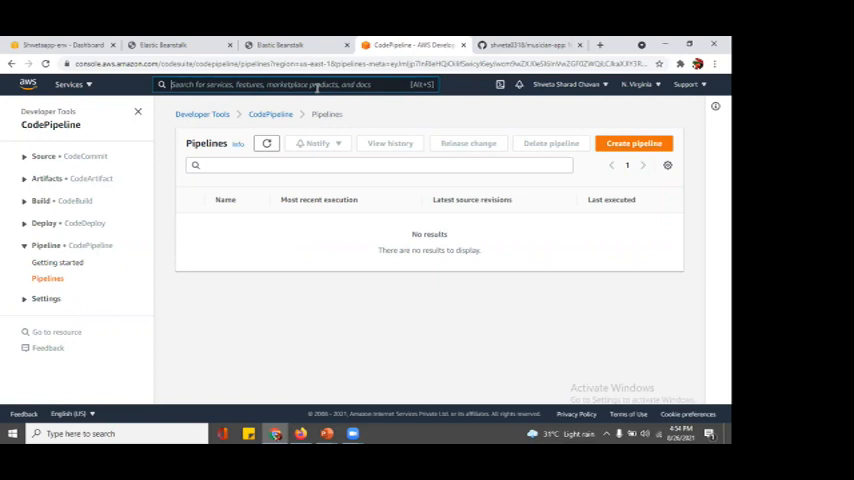
mouse_move(92, 128)
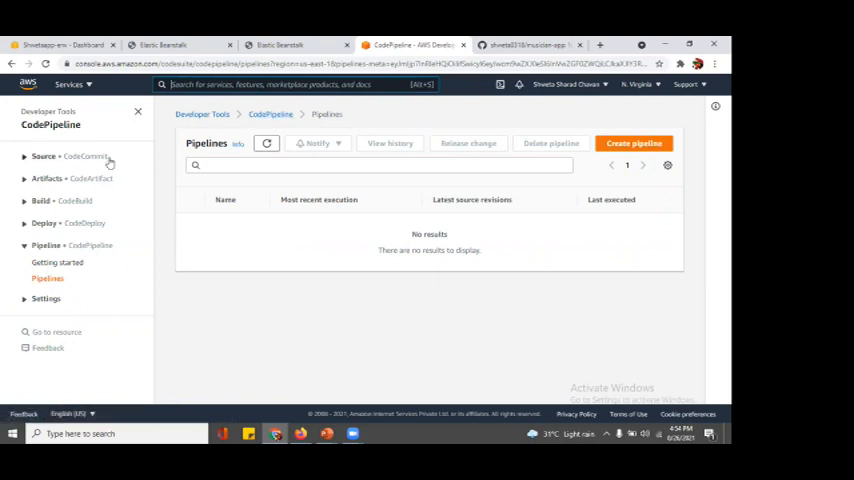
mouse_move(32, 274)
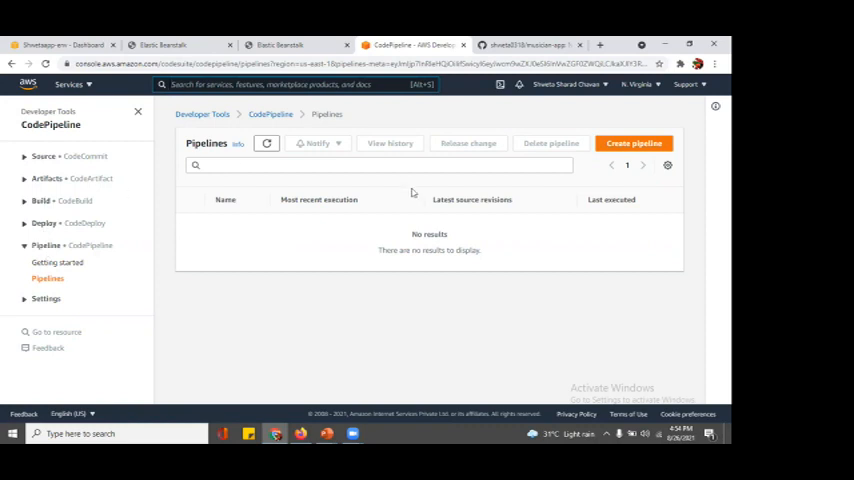
mouse_move(630, 190)
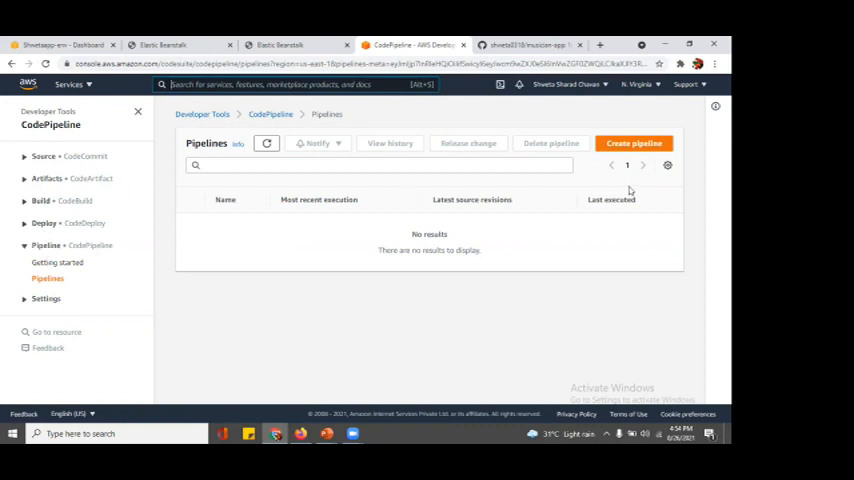
Step: Start creating a new pipeline from the CodePipeline Pipelines page
left_click(634, 144)
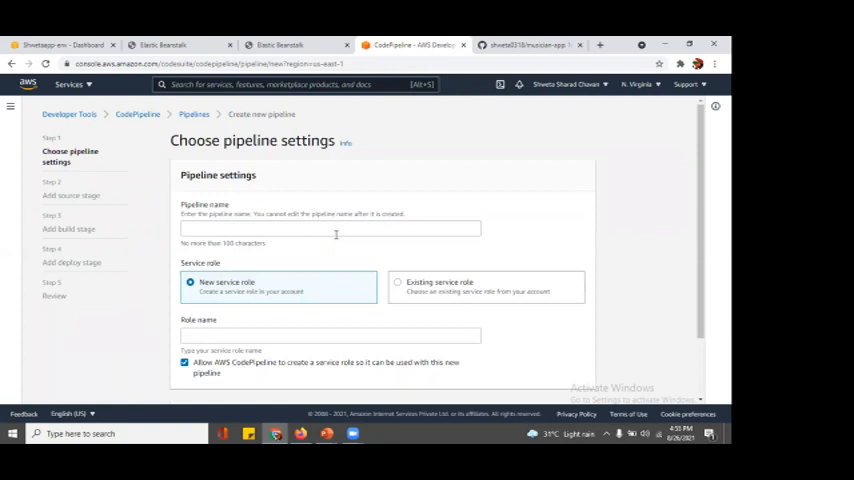
Step: Name the pipeline 'shwetapipeline' with a new service role and continue to the source stage
left_click(330, 228)
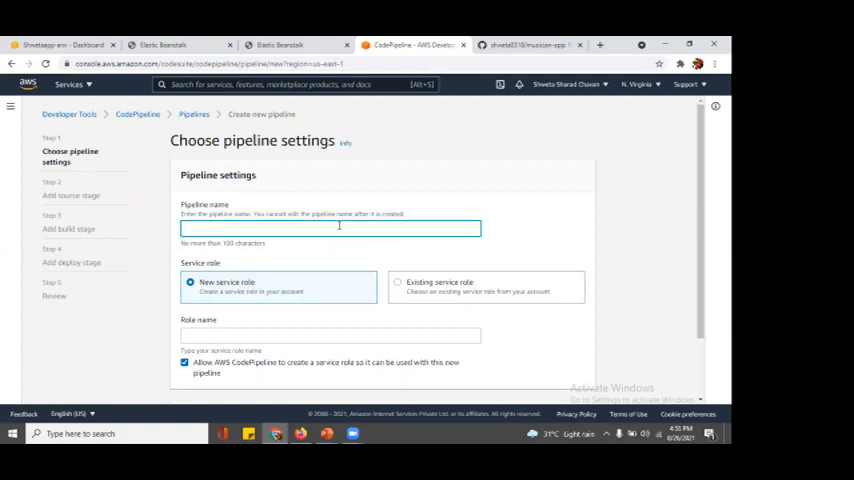
type("shwe")
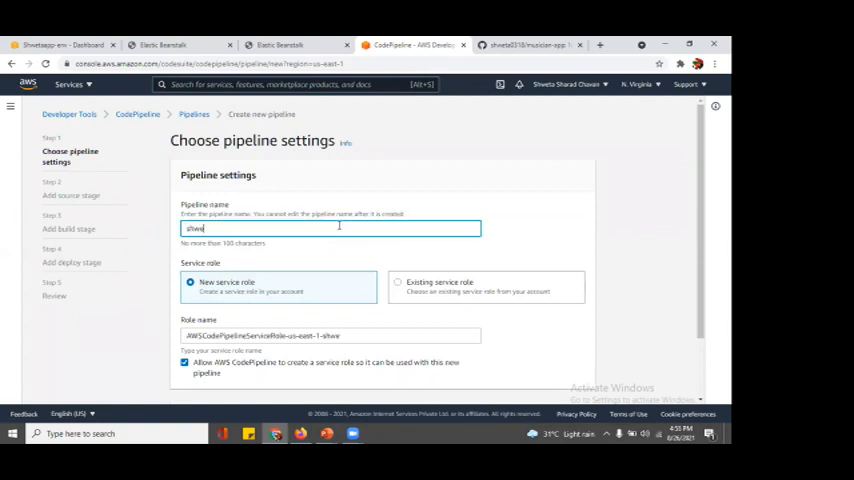
type("tapipelin")
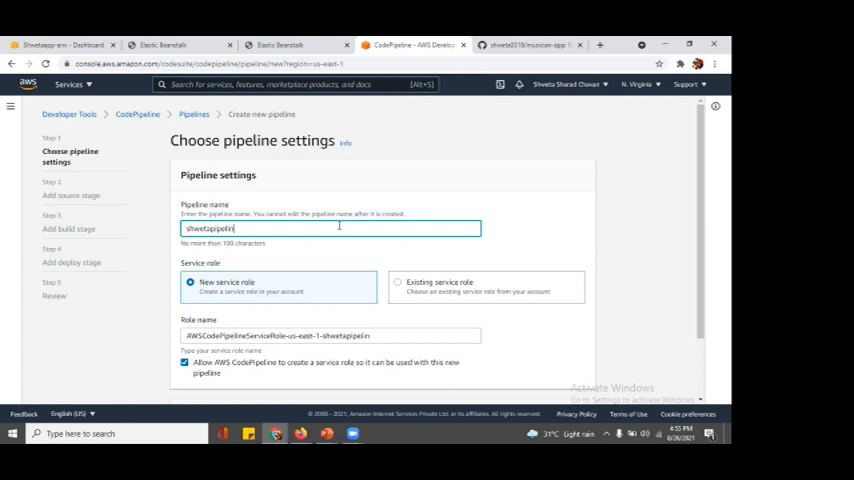
scroll("down", 3)
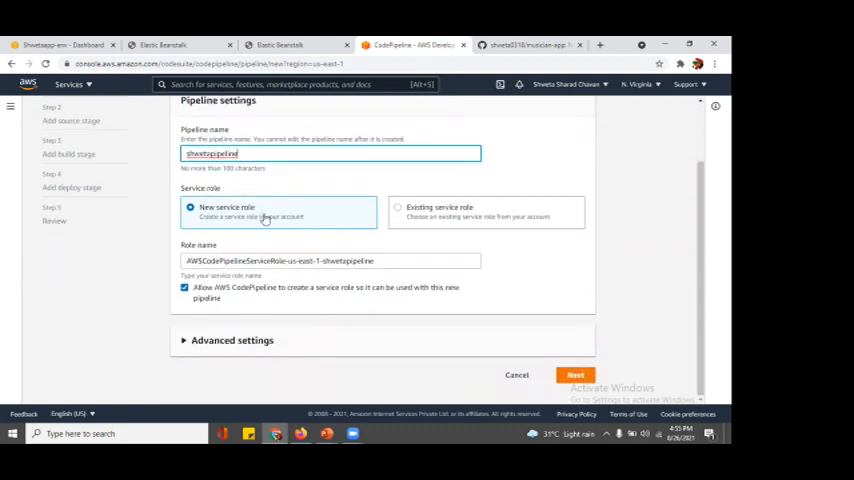
mouse_move(308, 348)
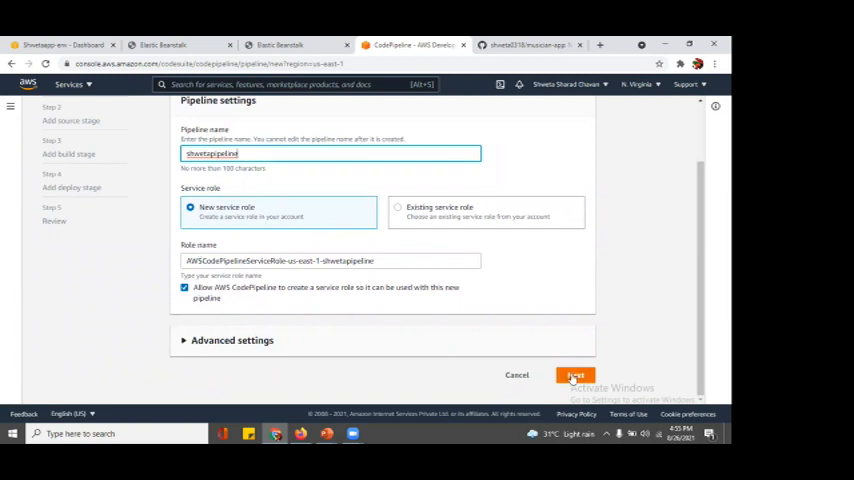
left_click(576, 376)
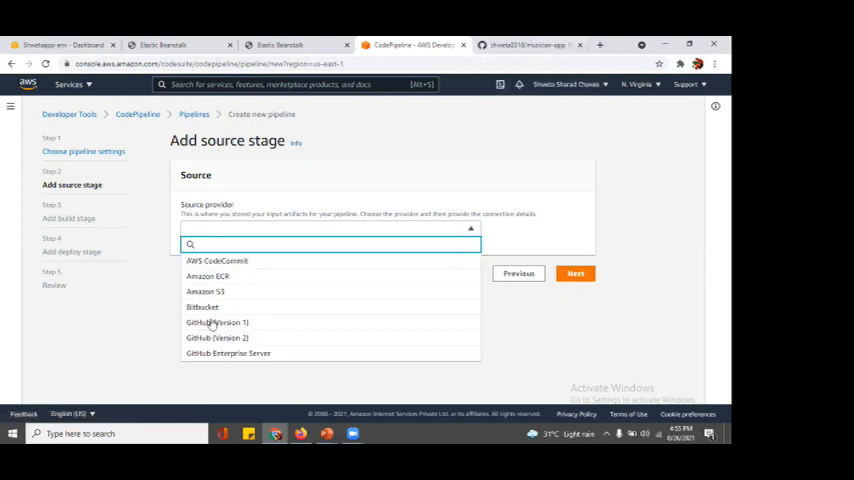
Step: Choose GitHub (Version 1) as source provider and confirm the GitHub OAuth connection
left_click(216, 322)
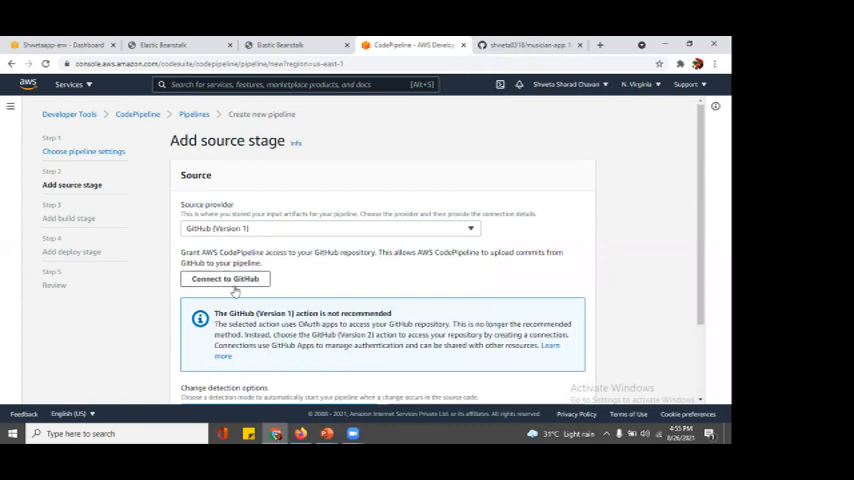
left_click(224, 280)
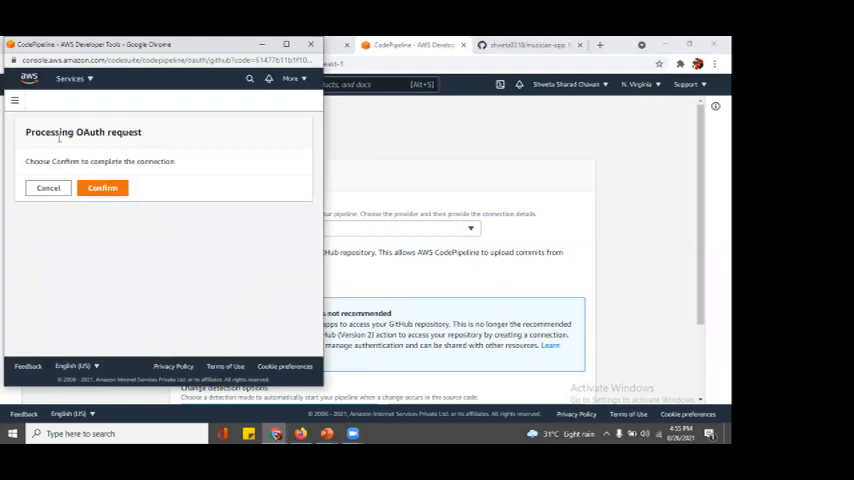
mouse_move(156, 224)
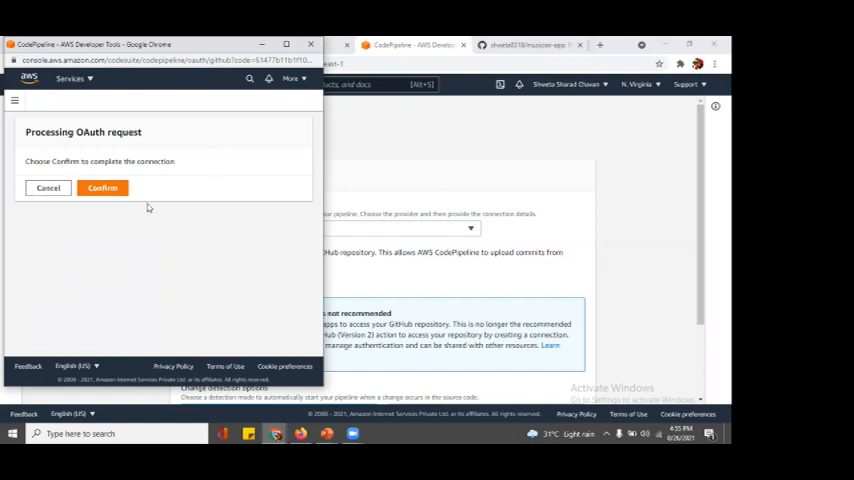
mouse_move(108, 178)
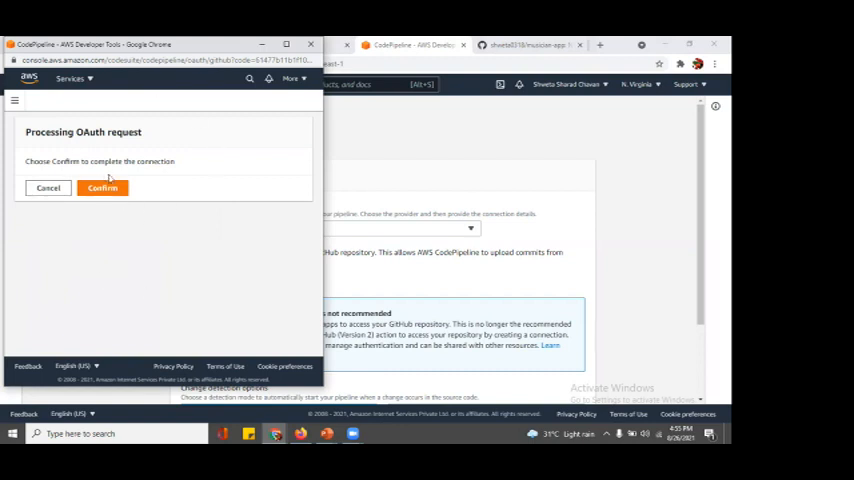
left_click(102, 188)
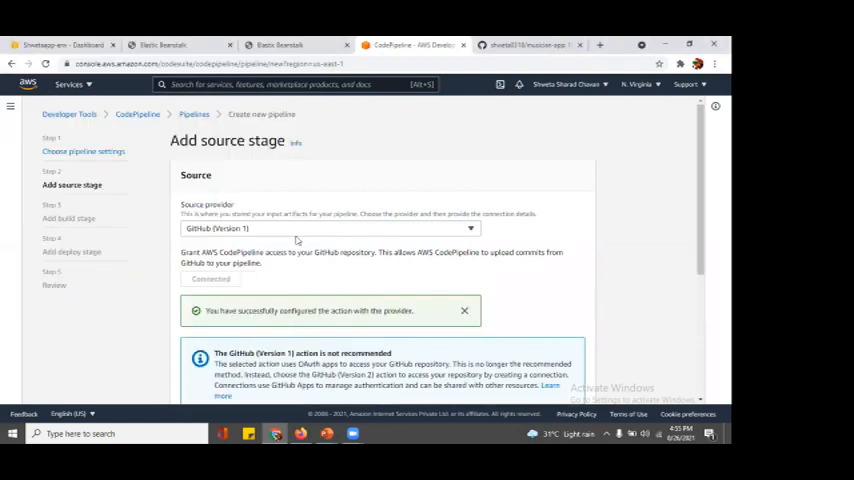
mouse_move(280, 278)
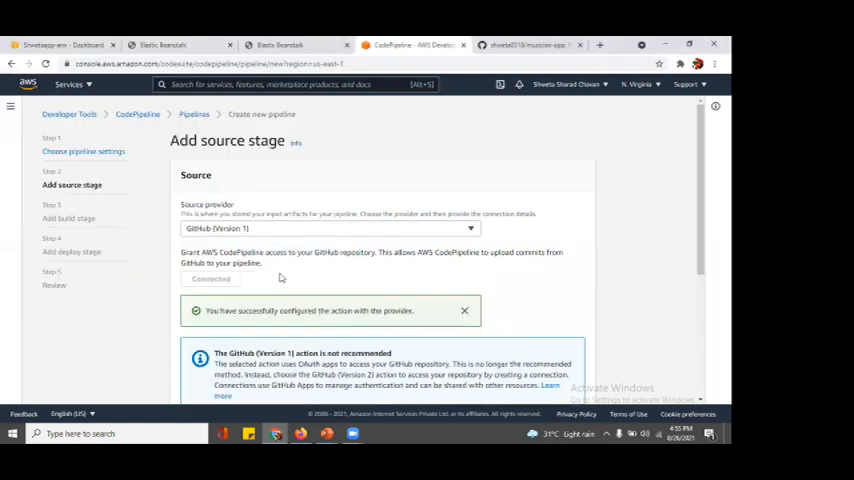
Step: Select the musician-app repository and master branch with webhooks, then continue to the build stage
scroll("down", 3)
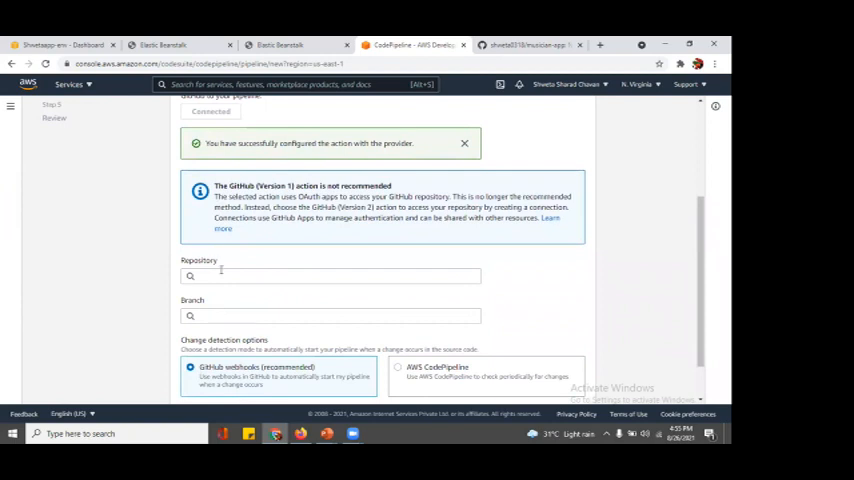
left_click(330, 276)
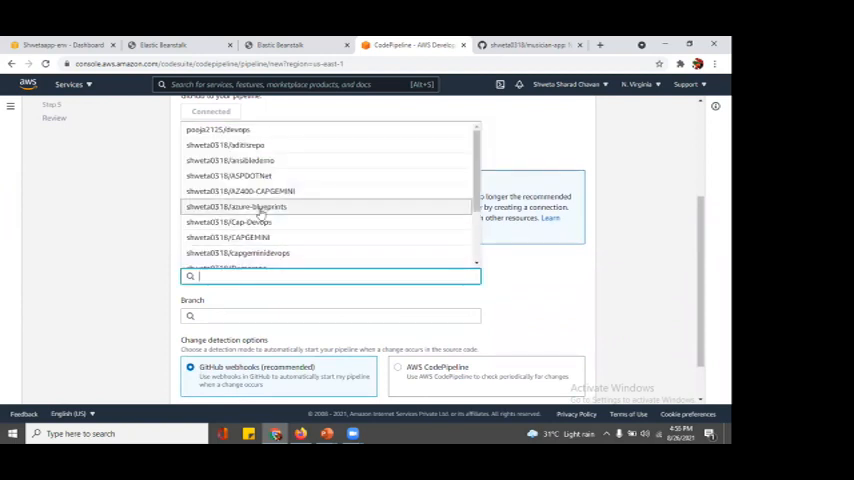
scroll("down", 3)
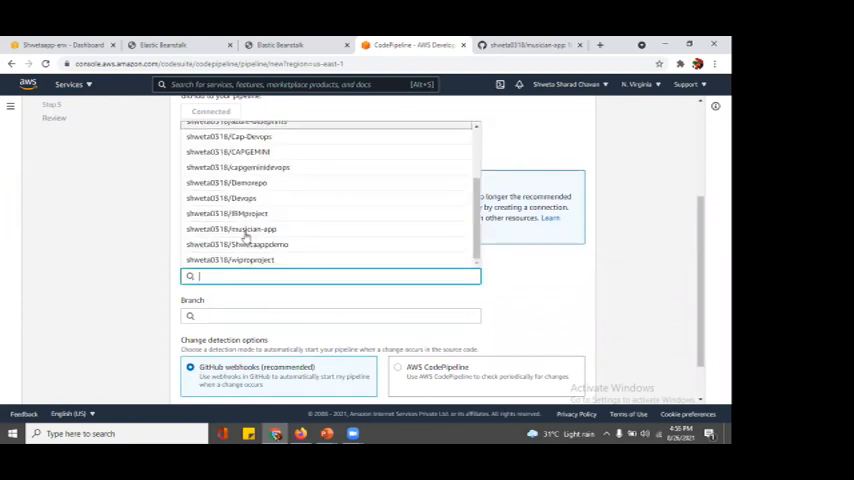
left_click(232, 228)
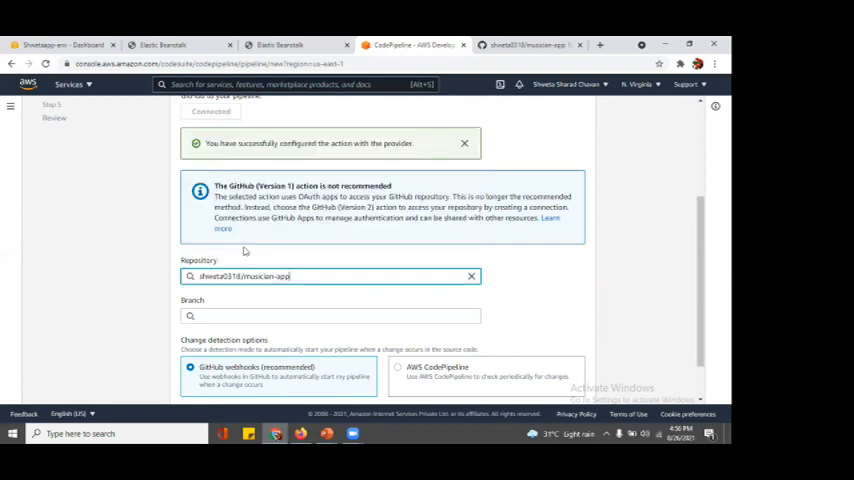
scroll("down", 3)
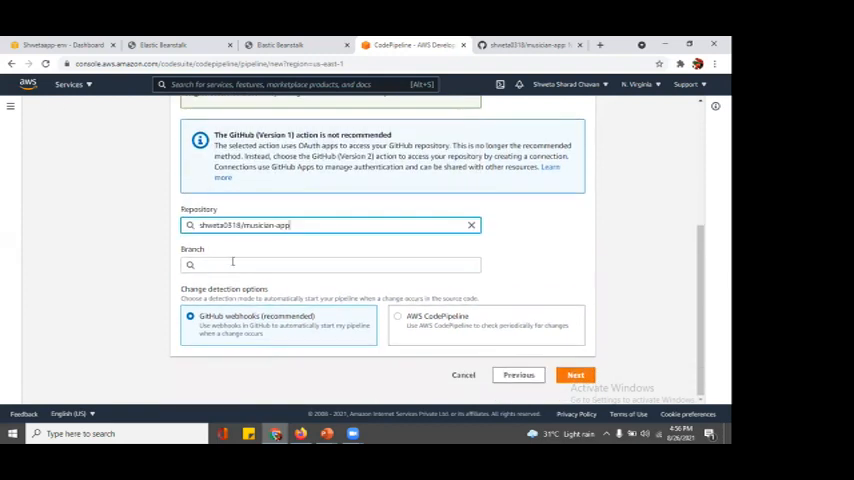
left_click(330, 264)
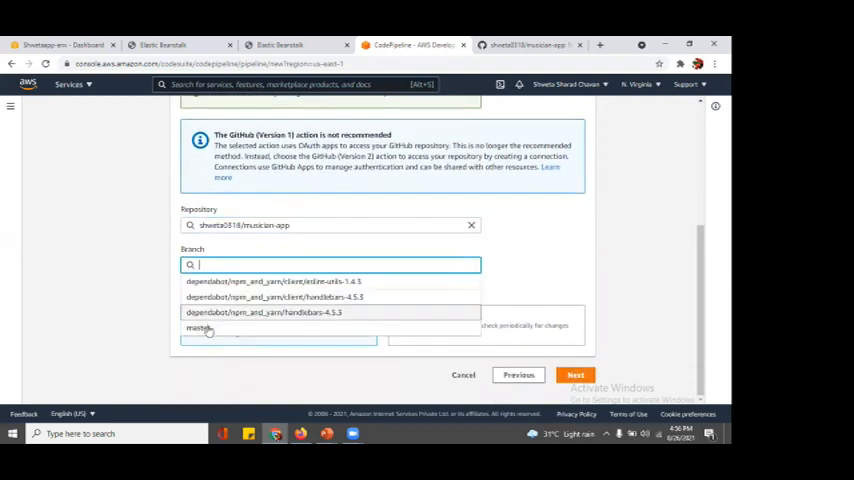
left_click(200, 328)
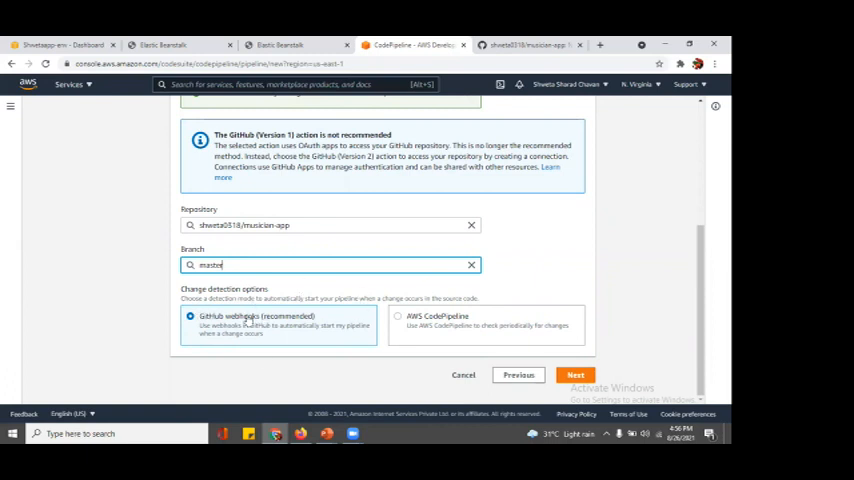
mouse_move(292, 340)
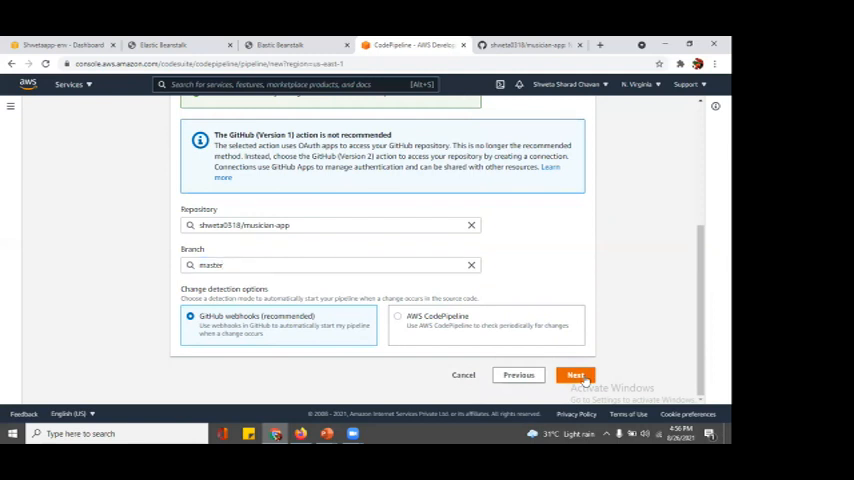
left_click(576, 376)
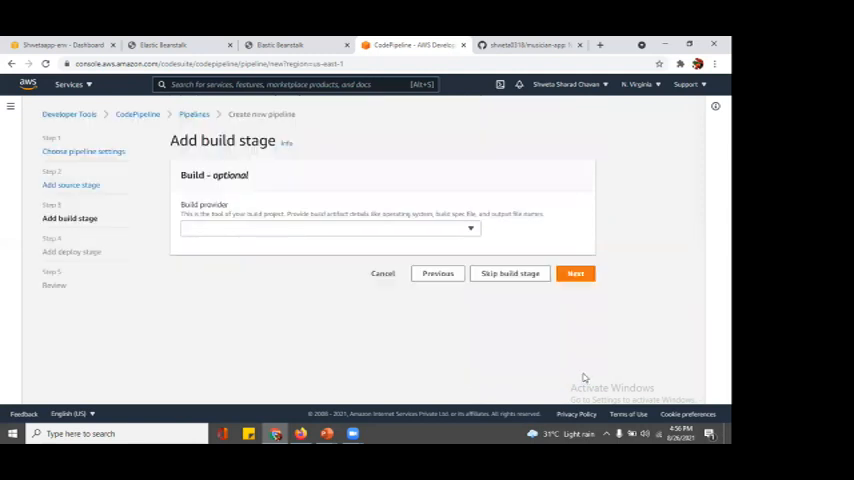
mouse_move(208, 242)
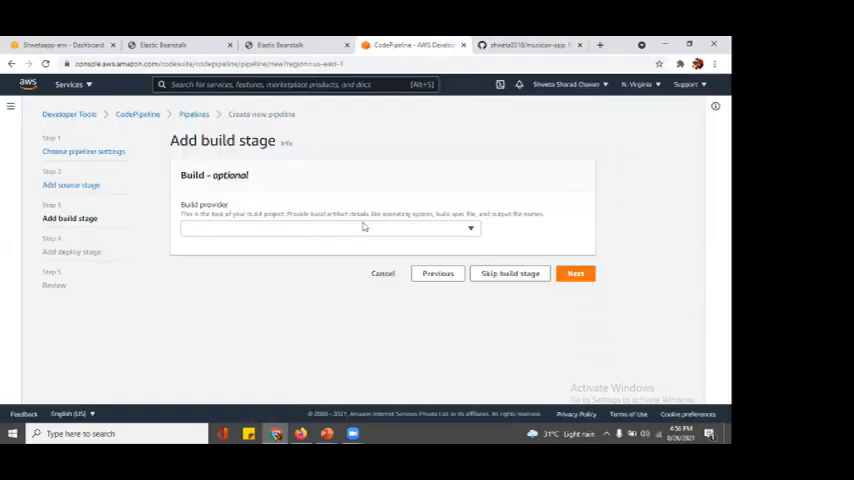
mouse_move(200, 220)
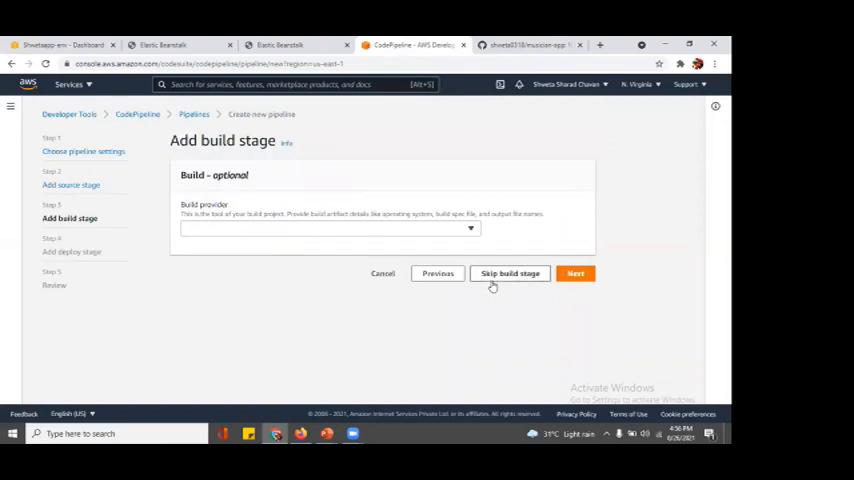
mouse_move(396, 200)
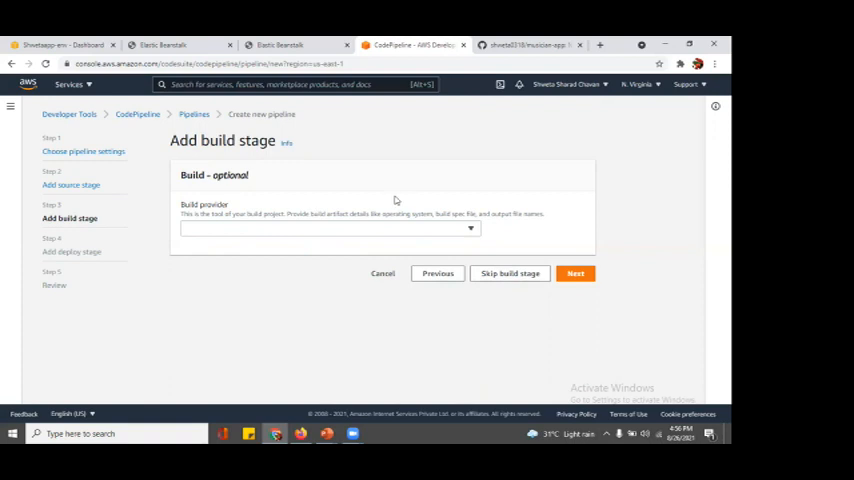
mouse_move(500, 280)
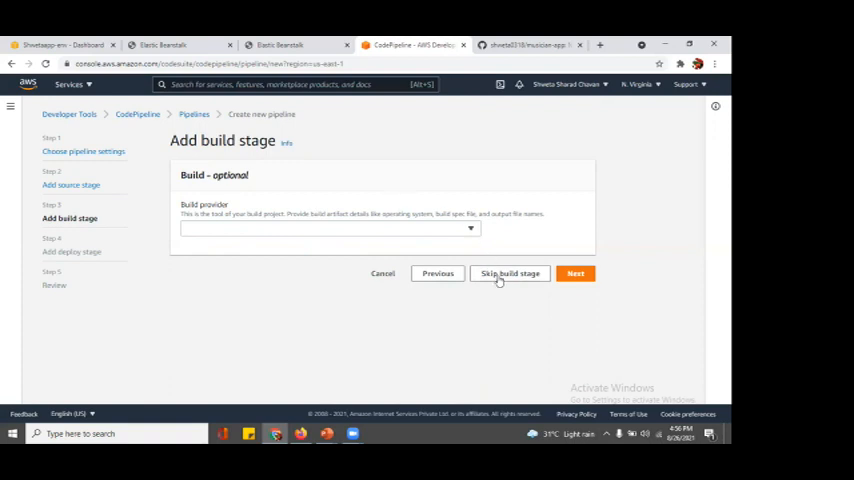
Step: Skip the build stage and confirm, moving to the deploy stage
left_click(510, 272)
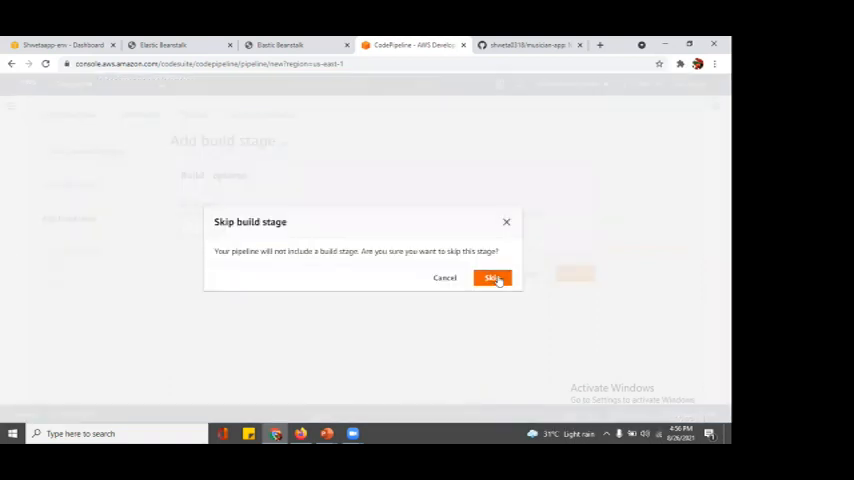
left_click(492, 278)
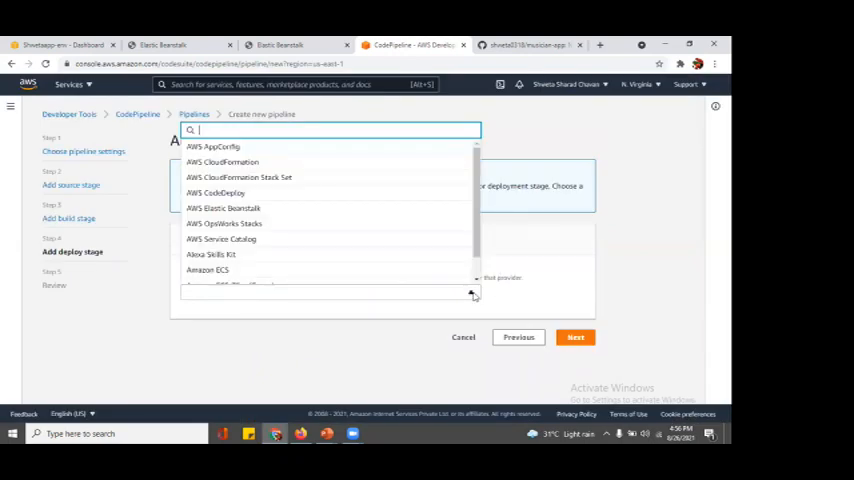
mouse_move(224, 224)
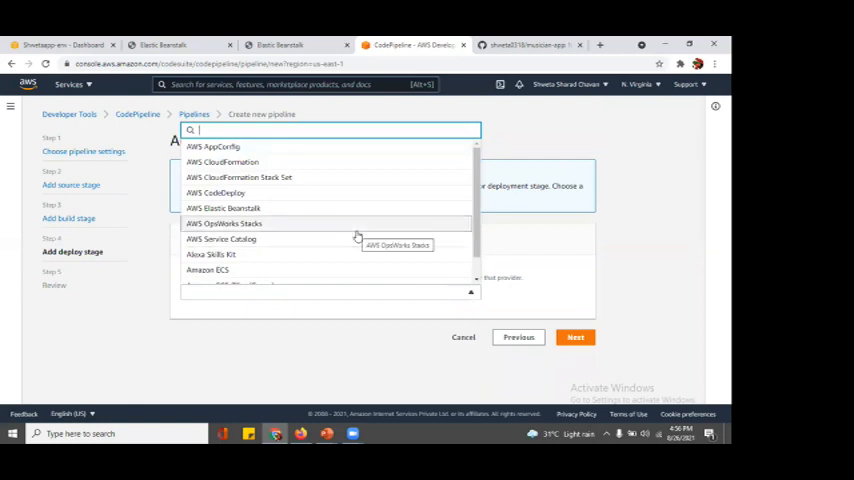
mouse_move(296, 212)
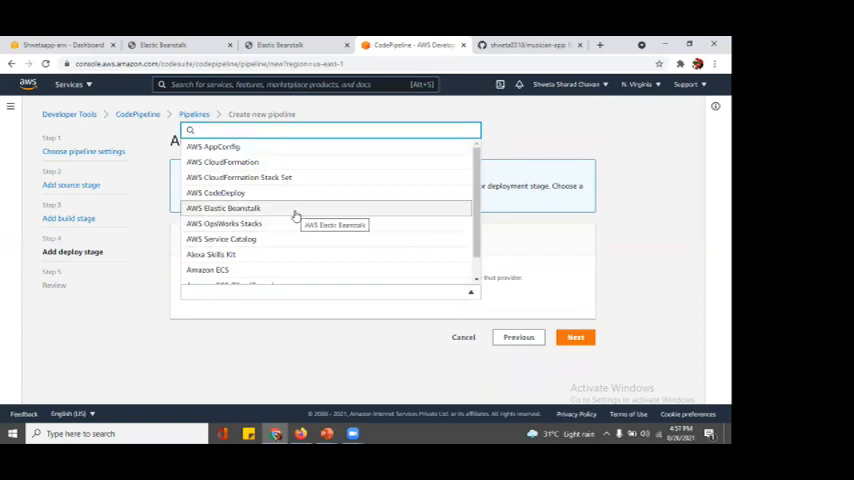
Step: Deploy to AWS Elastic Beanstalk application shreeapp, environment Shreeapp-env, and continue to review
left_click(224, 208)
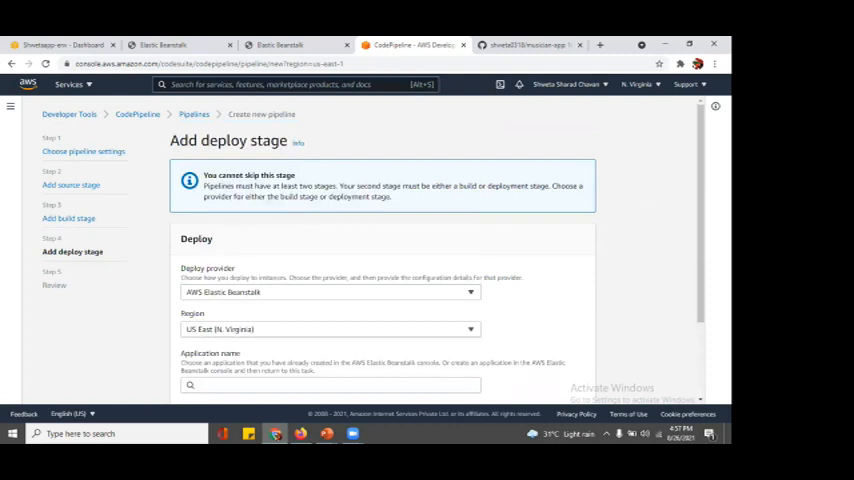
scroll("down", 3)
type("shwetaapp")
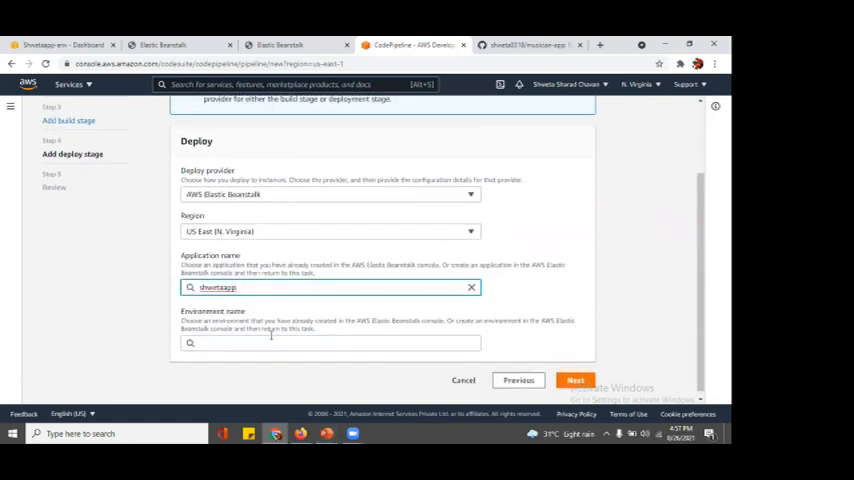
left_click(328, 344)
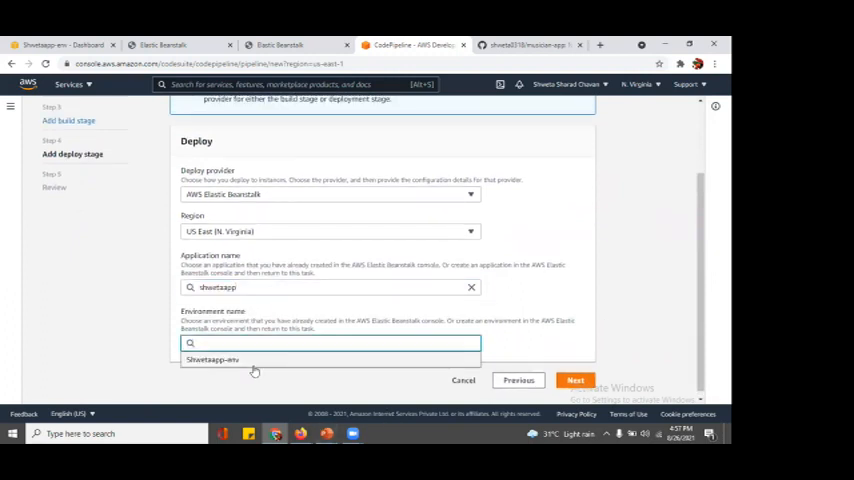
left_click(212, 360)
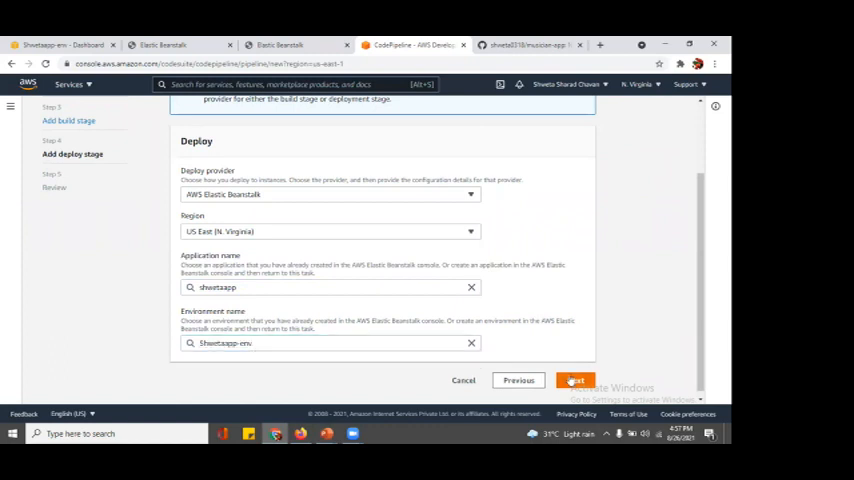
left_click(576, 380)
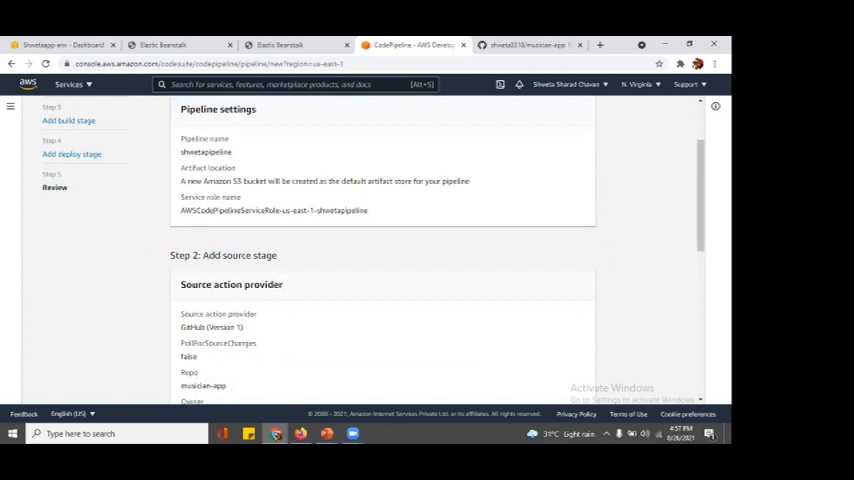
Step: Review the source, build and deploy settings and create the pipeline
scroll("up", 3)
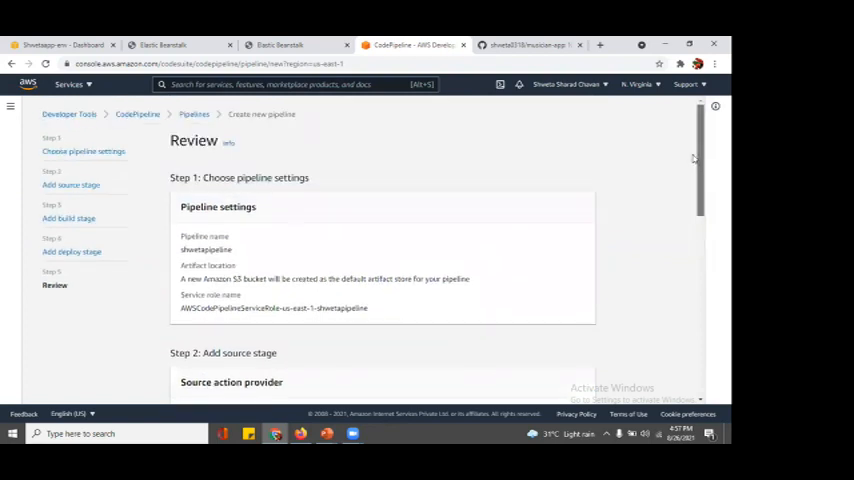
mouse_move(140, 318)
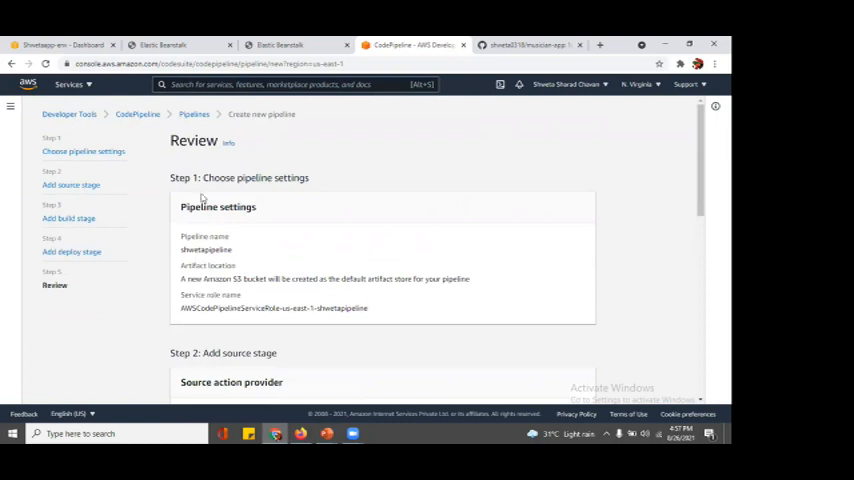
mouse_move(328, 224)
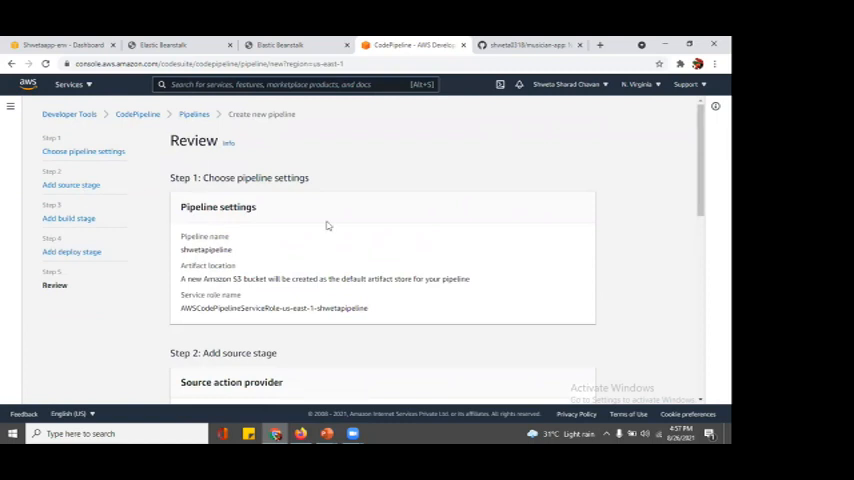
scroll("down", 3)
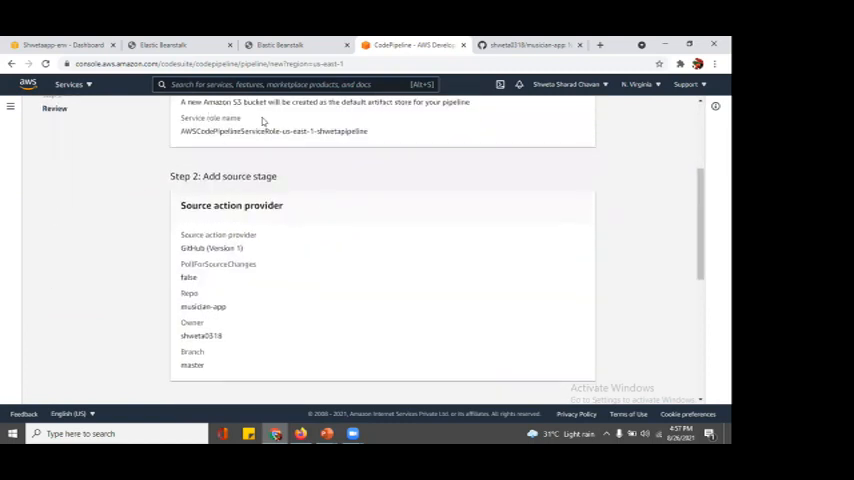
scroll("down", 3)
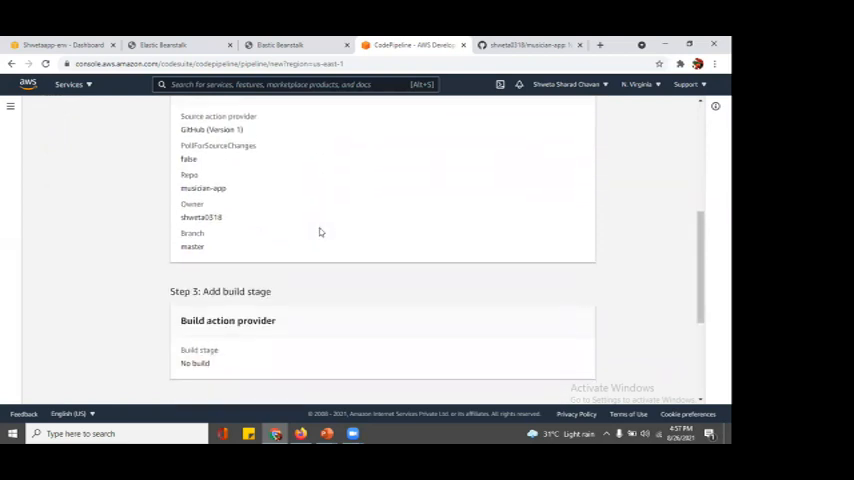
mouse_move(342, 304)
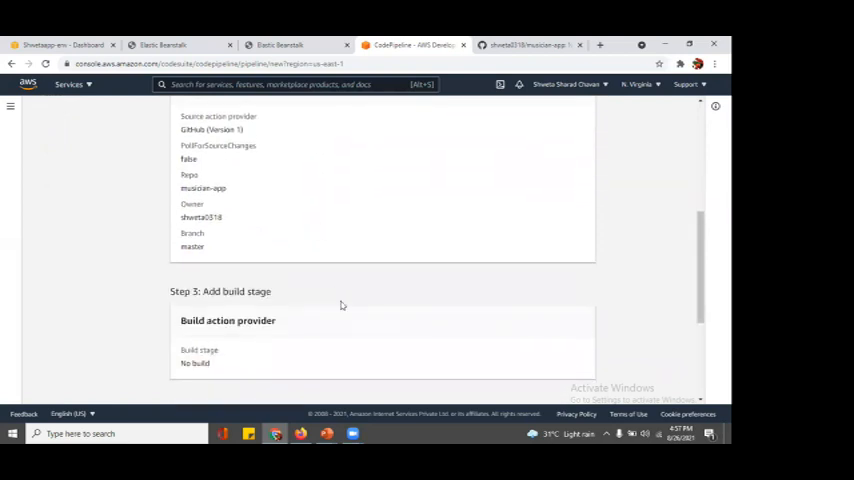
scroll("down", 3)
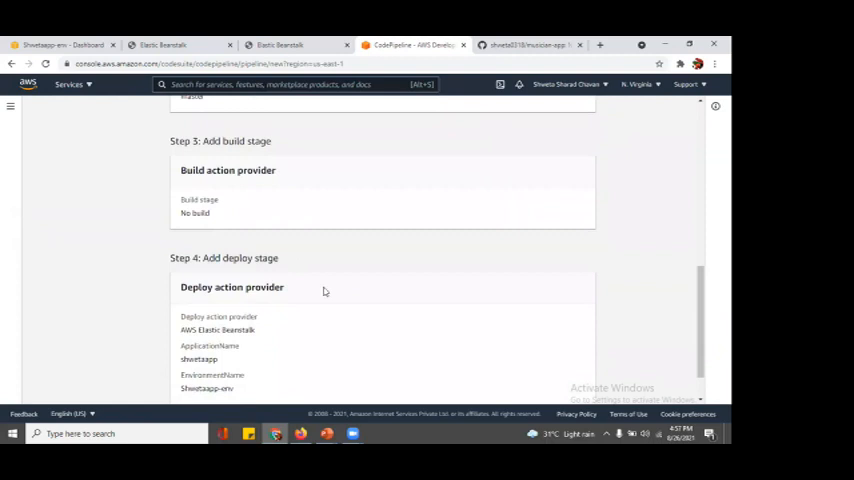
scroll("down", 3)
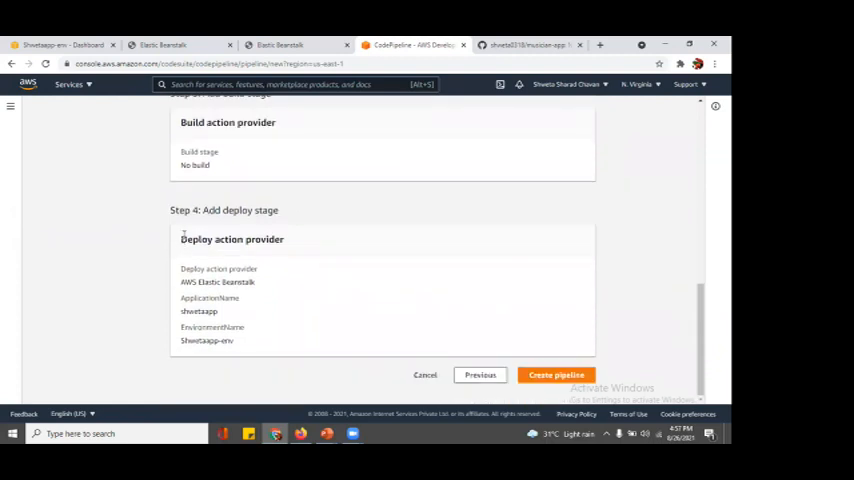
mouse_move(508, 364)
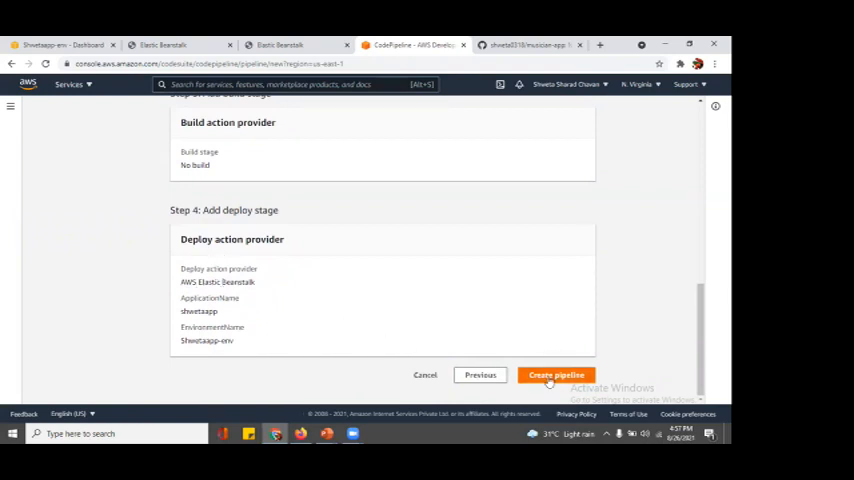
left_click(556, 376)
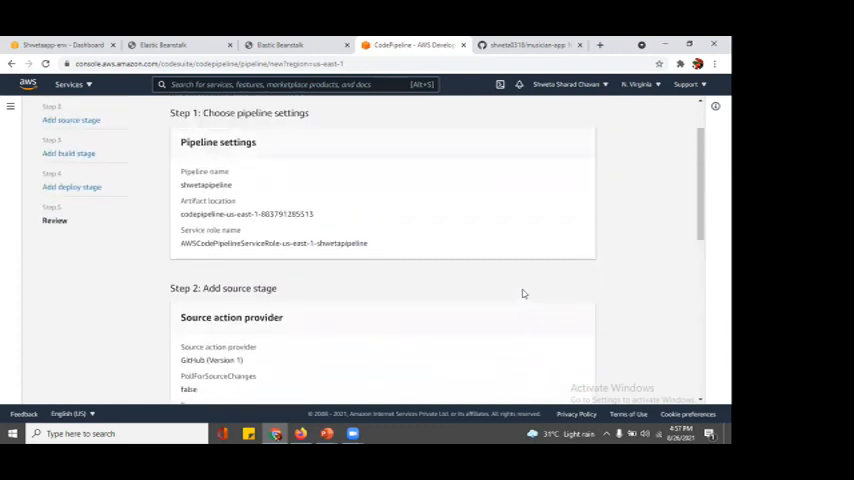
scroll("up", 3)
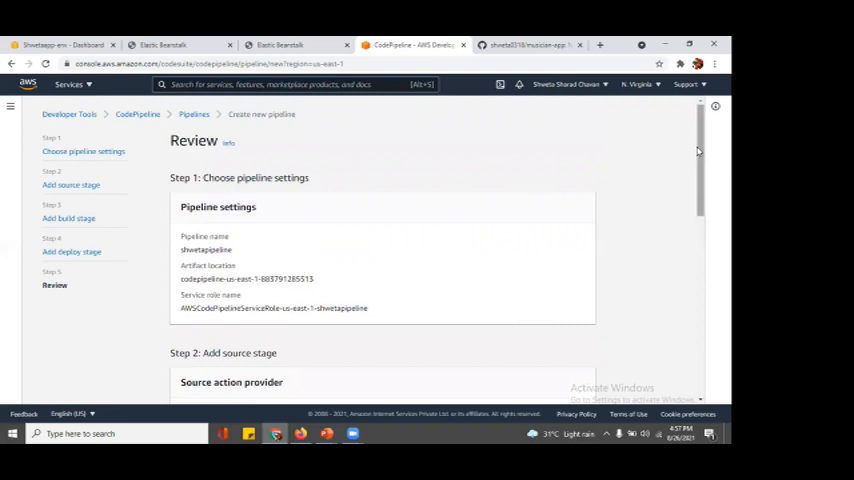
scroll("down", 3)
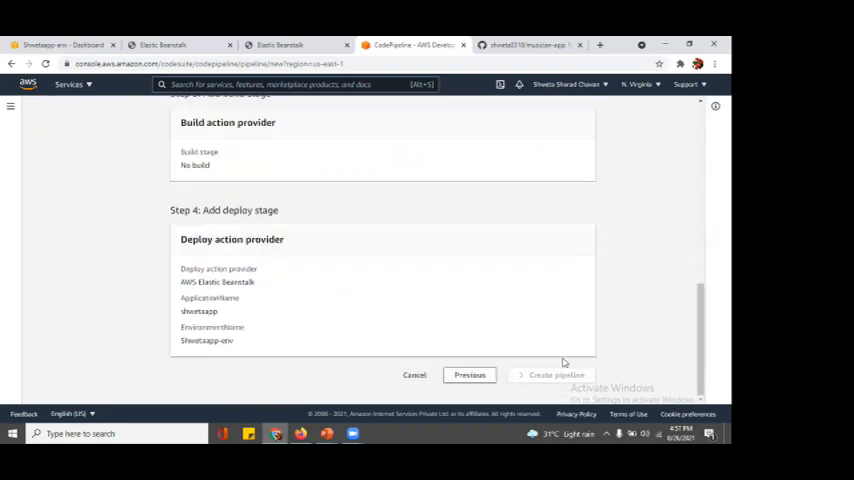
left_click(552, 376)
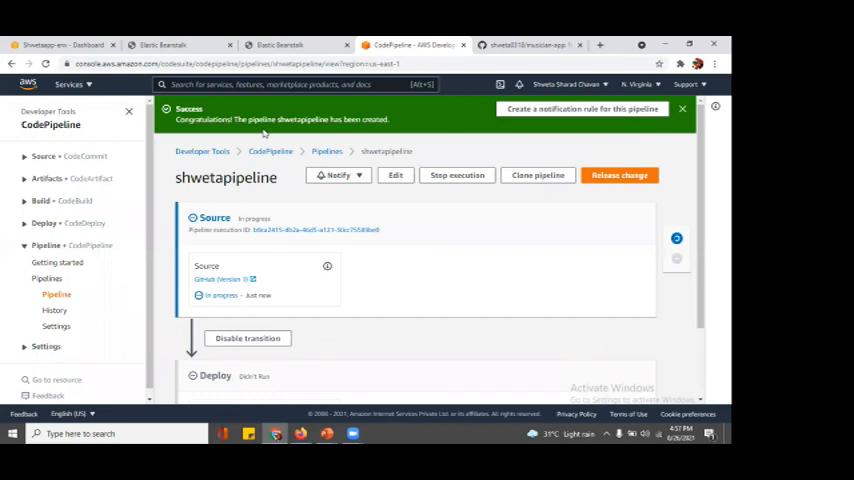
mouse_move(356, 228)
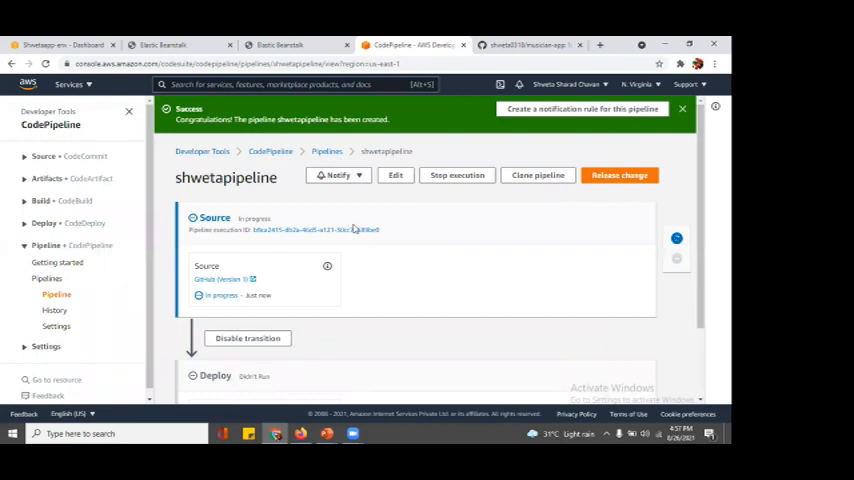
mouse_move(436, 298)
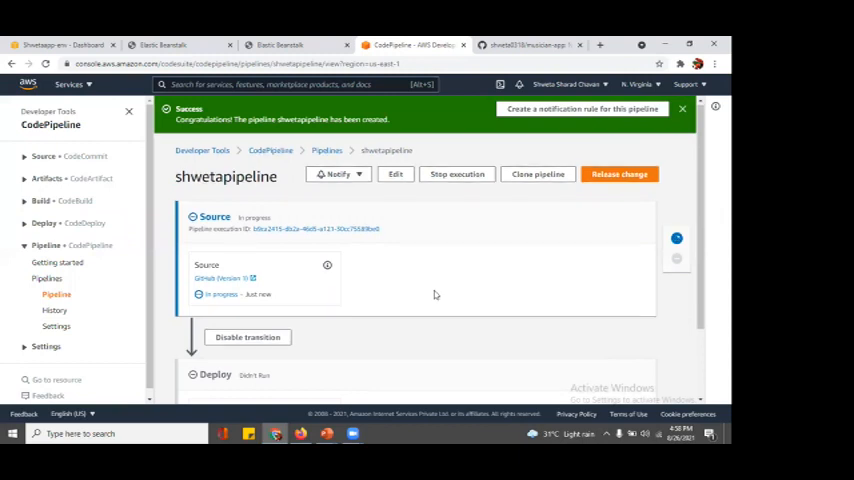
Step: Scroll the pipeline page to watch the Source stage succeed and the Deploy stage progress
scroll("down", 3)
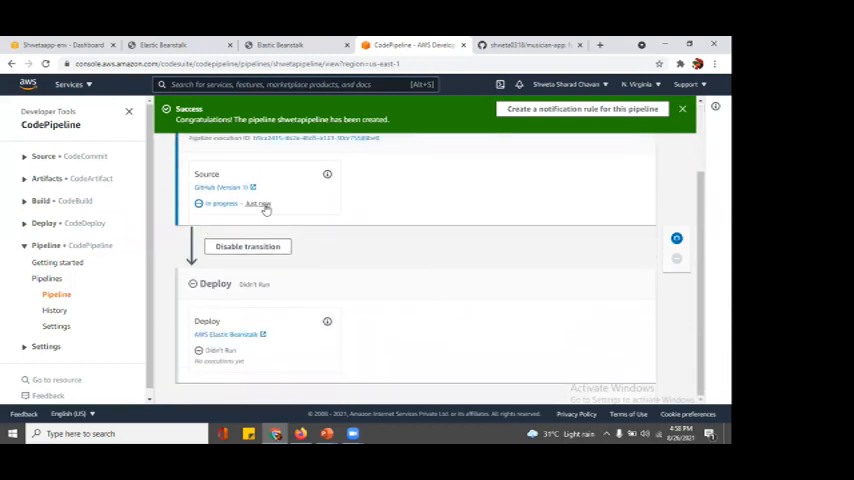
mouse_move(242, 274)
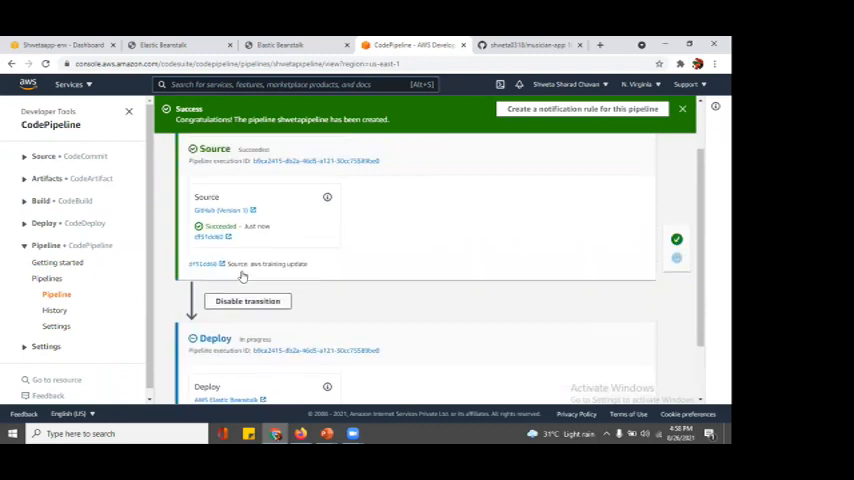
scroll("up", 3)
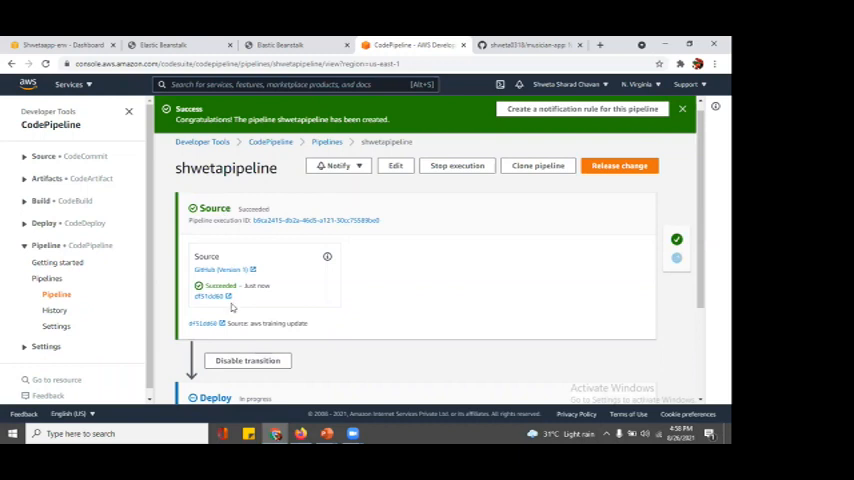
scroll("down", 3)
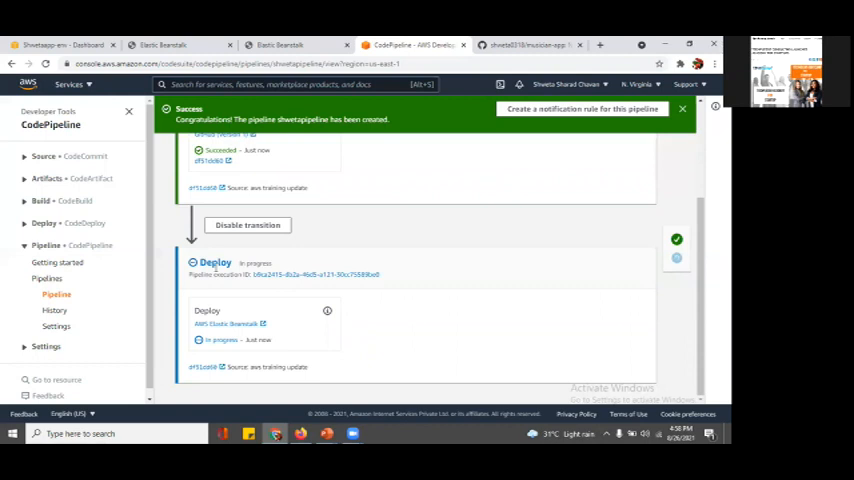
mouse_move(326, 232)
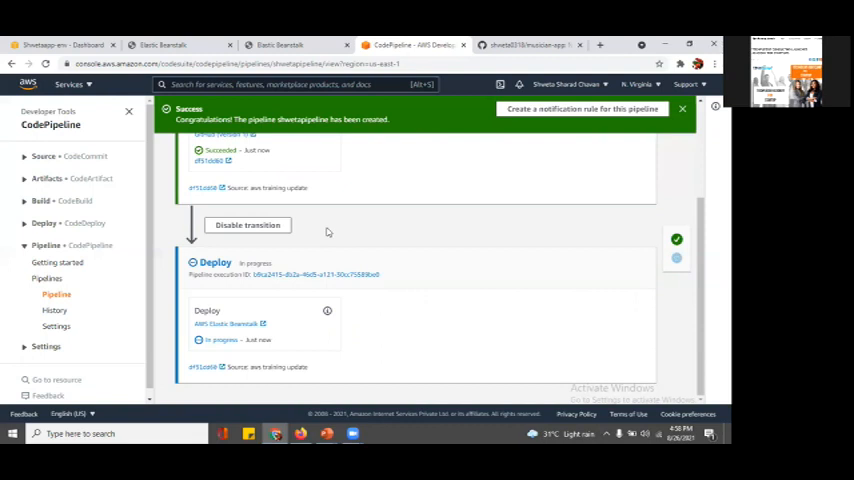
mouse_move(352, 154)
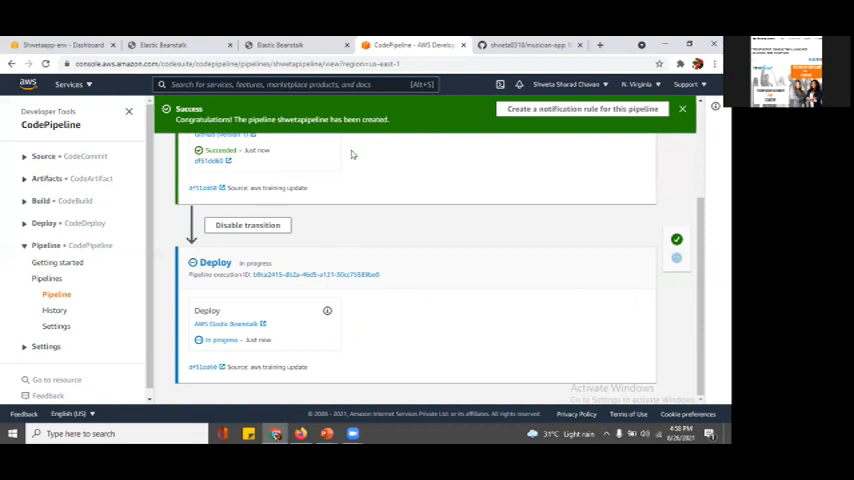
mouse_move(122, 234)
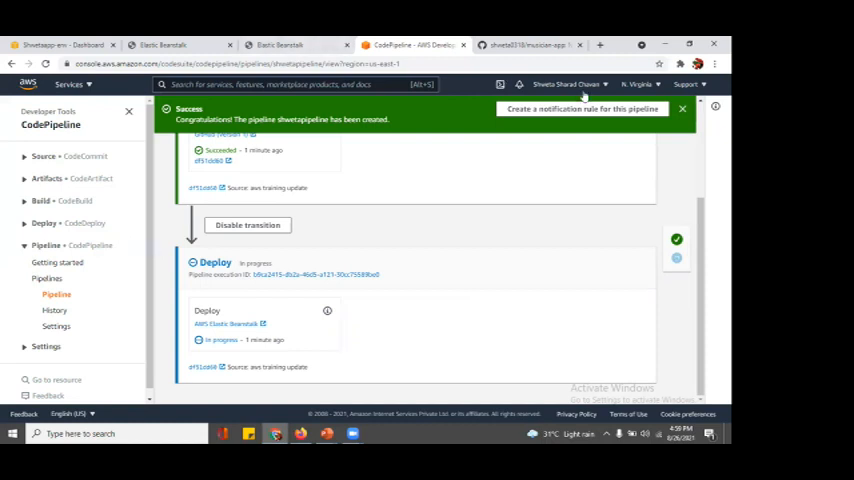
Step: Dismiss the success banner and view both Source and Deploy stages marked Succeeded
left_click(682, 108)
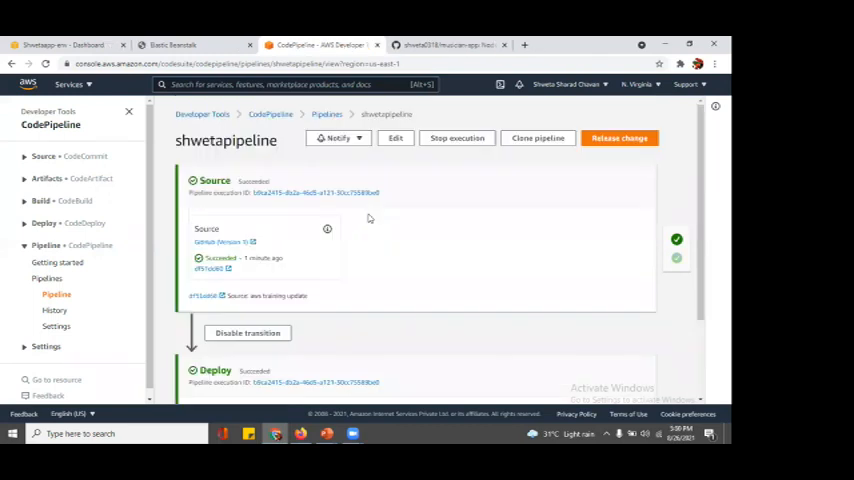
mouse_move(248, 184)
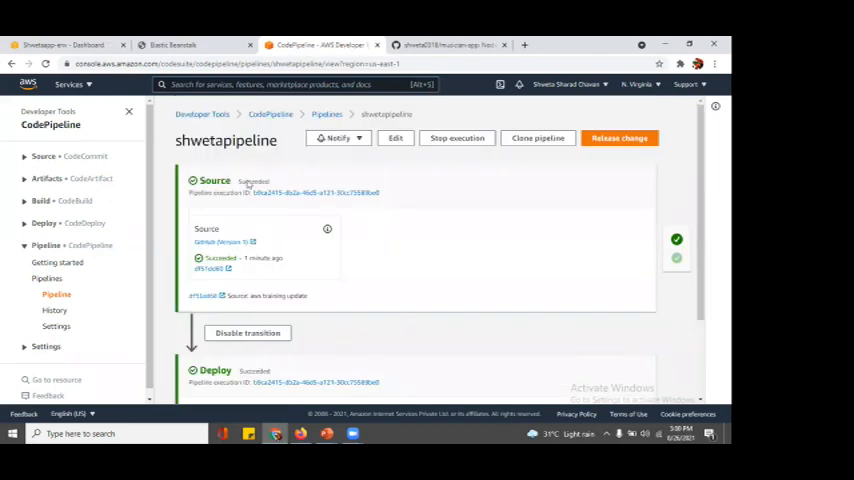
mouse_move(268, 352)
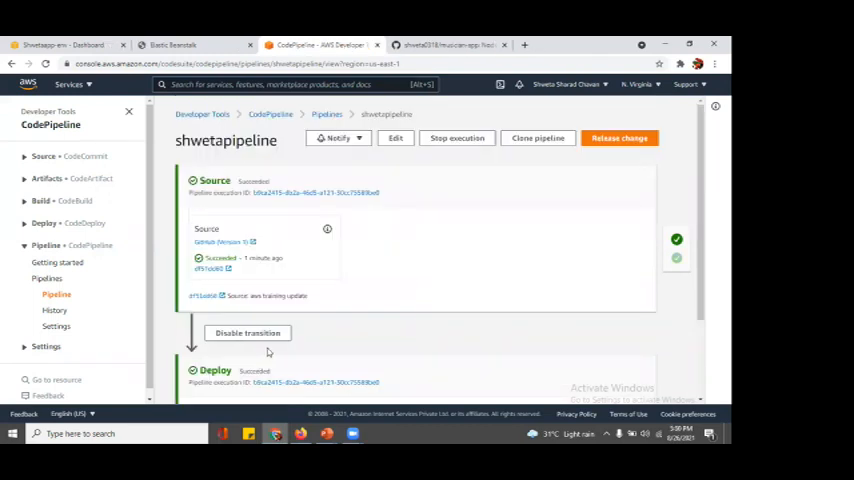
scroll("down", 3)
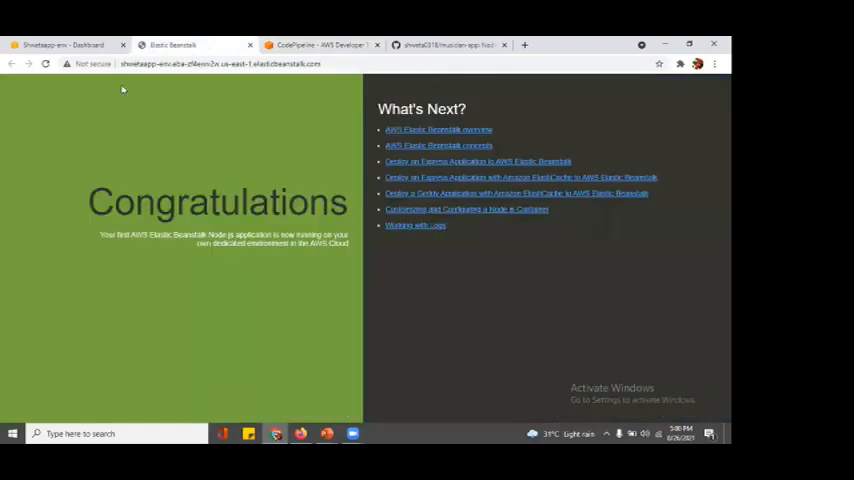
mouse_move(286, 76)
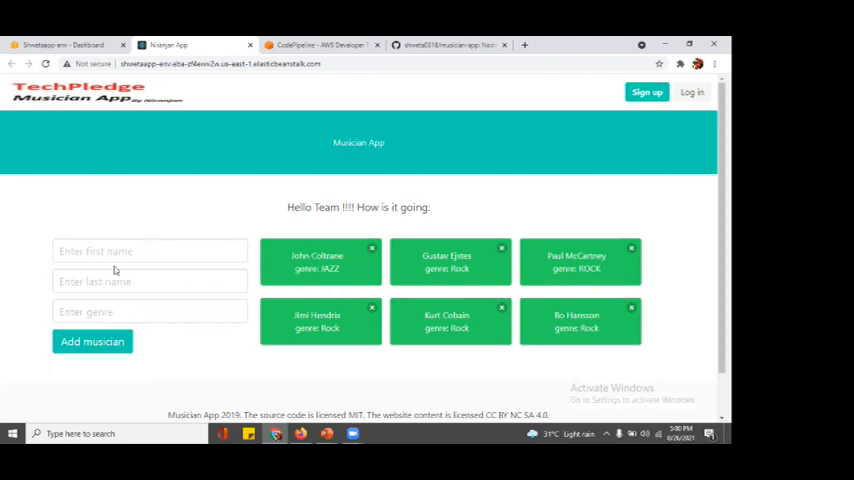
mouse_move(132, 220)
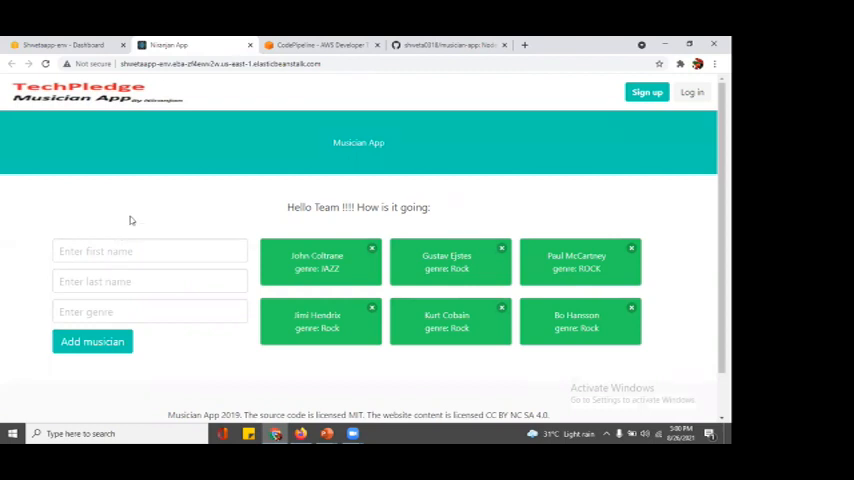
mouse_move(256, 148)
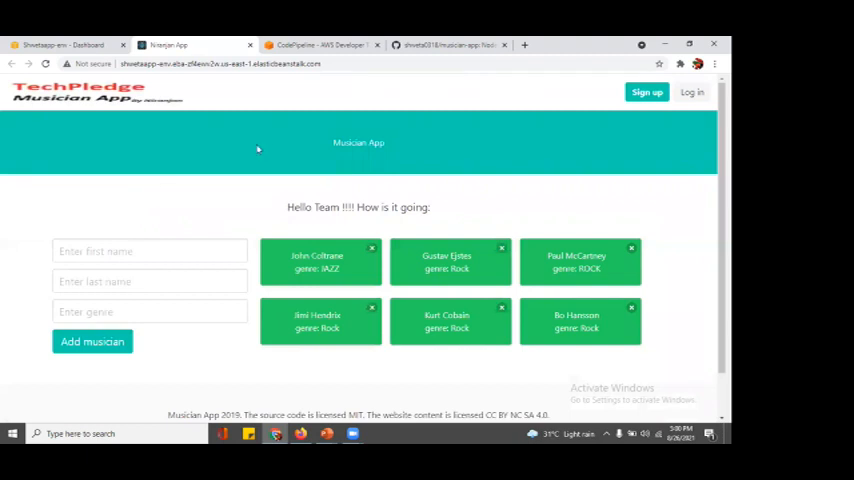
mouse_move(262, 148)
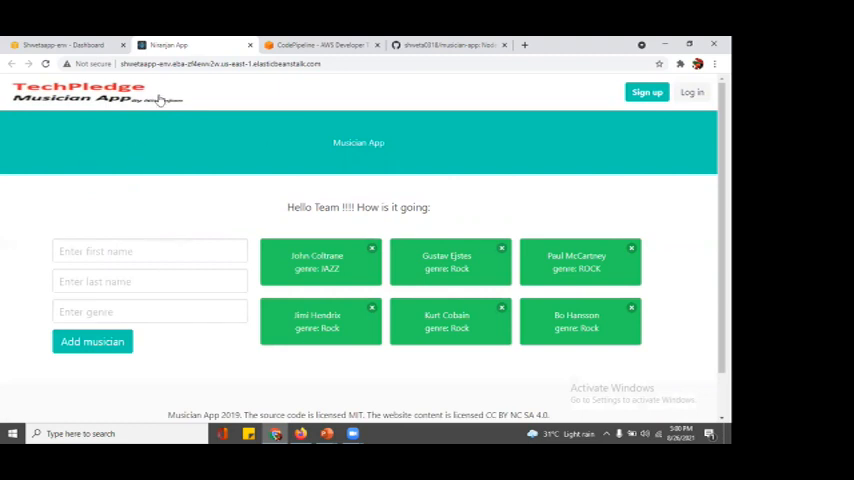
mouse_move(172, 176)
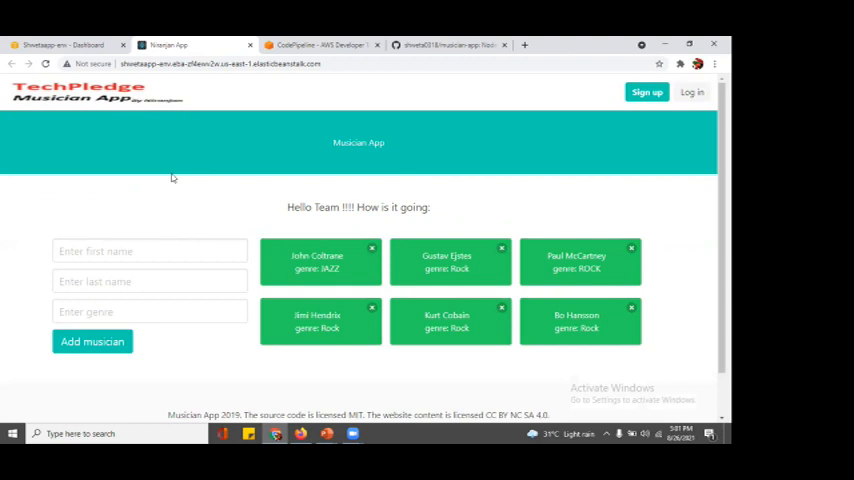
mouse_move(332, 164)
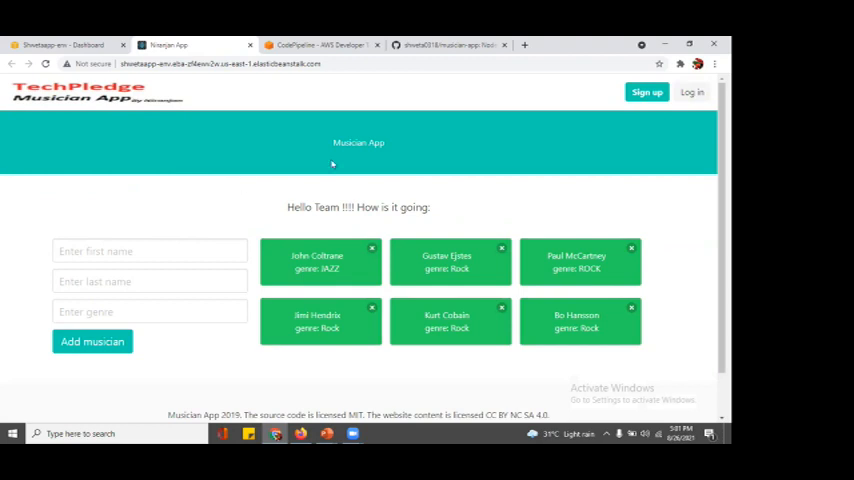